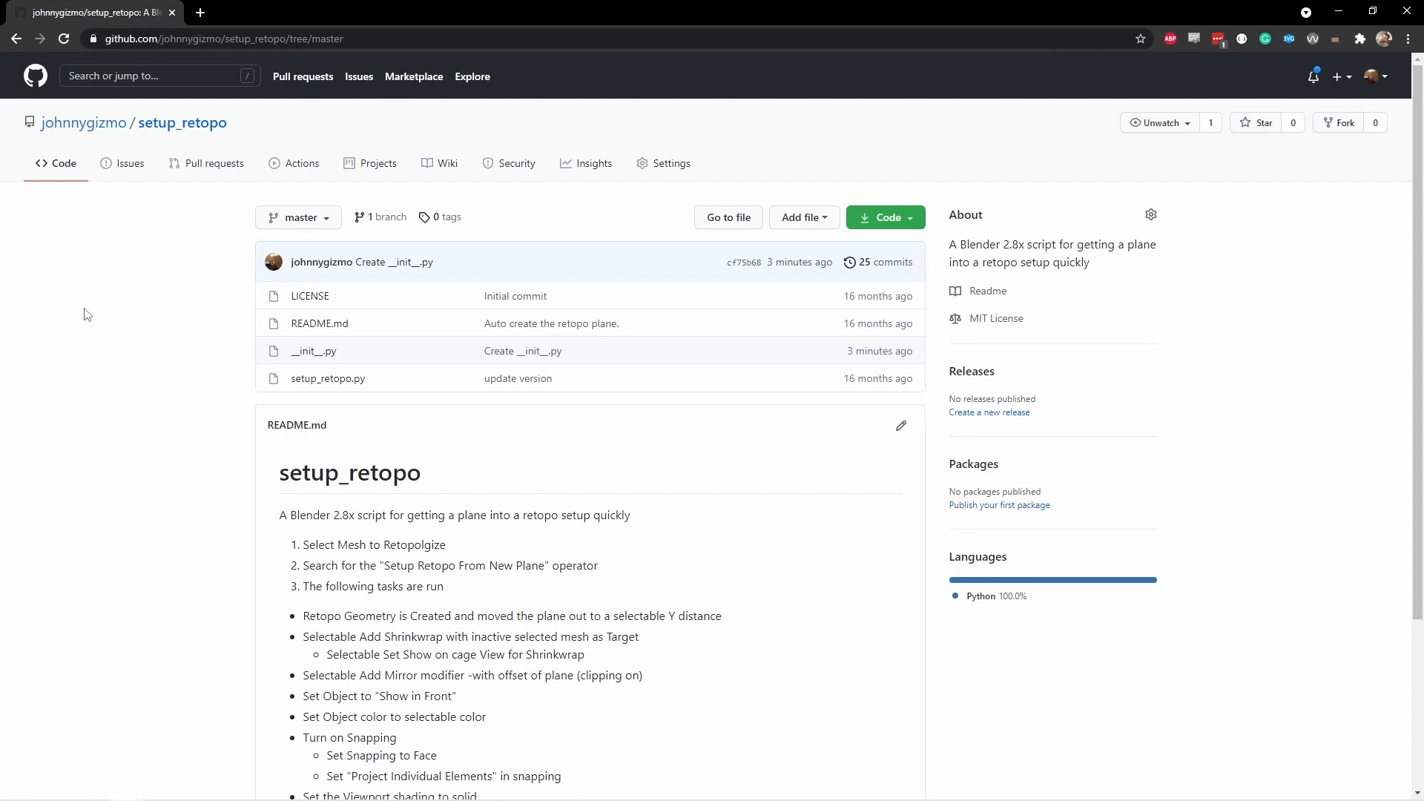
pyautogui.moveTo(307, 319)
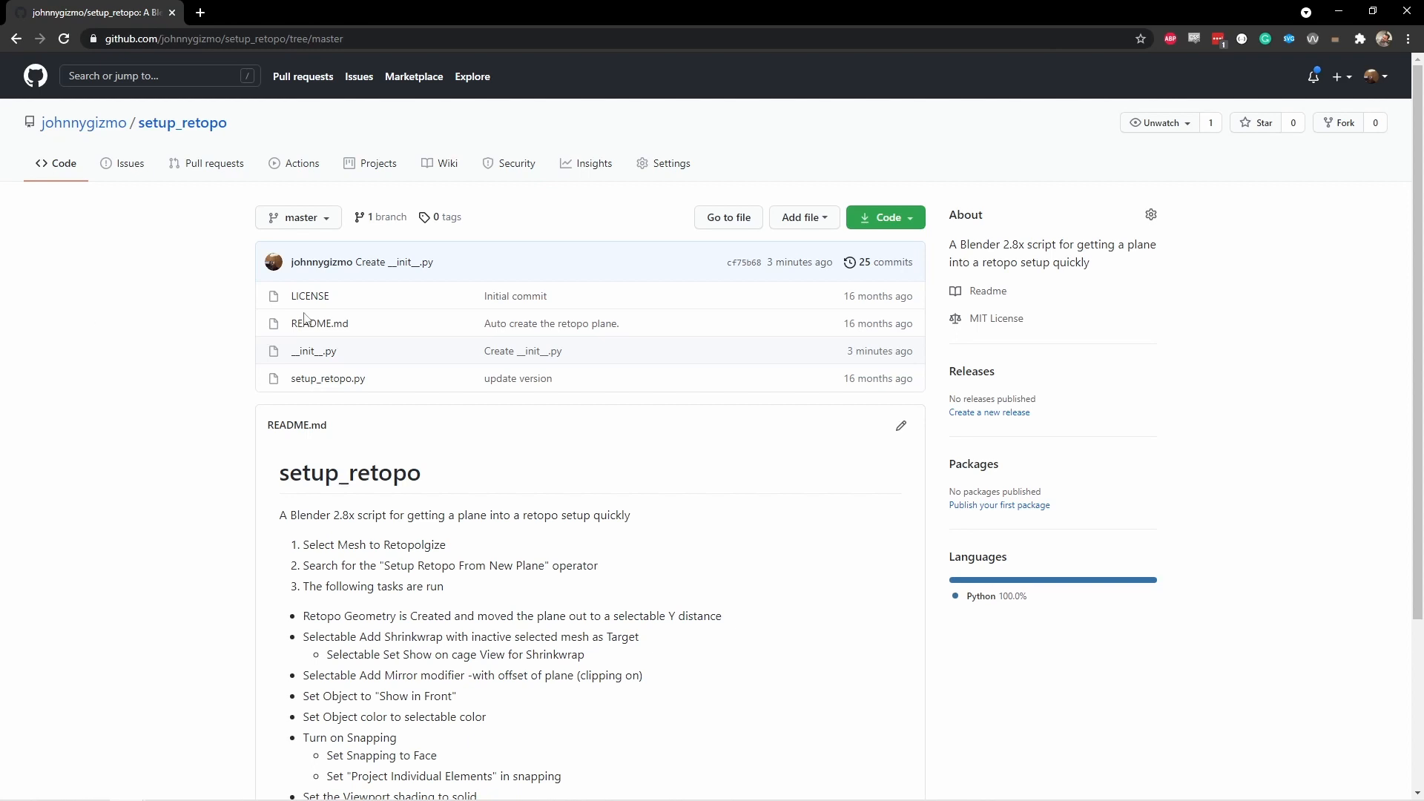
# Download the setup_retopo repository from GitHub as a ZIP archive.
pyautogui.click(879, 218)
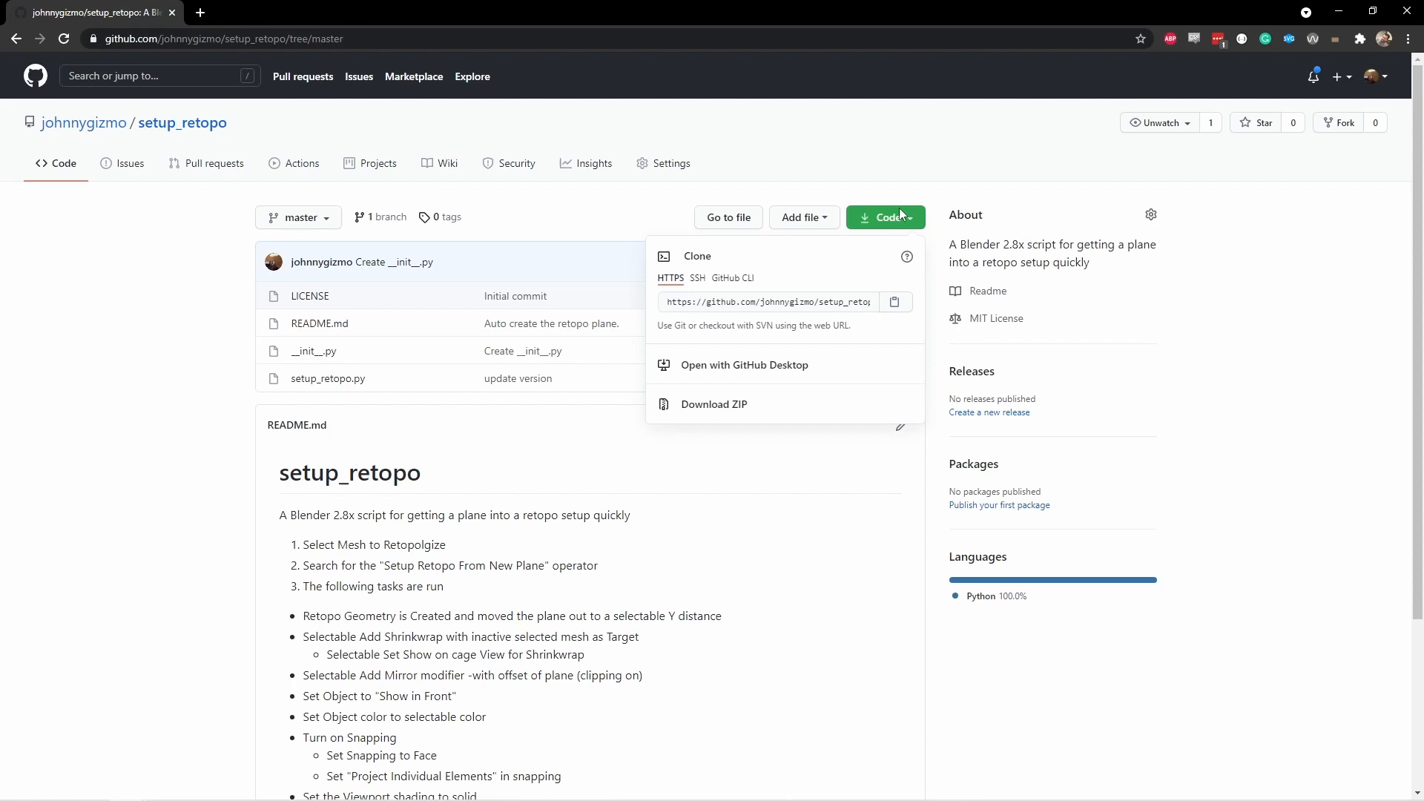
pyautogui.click(714, 404)
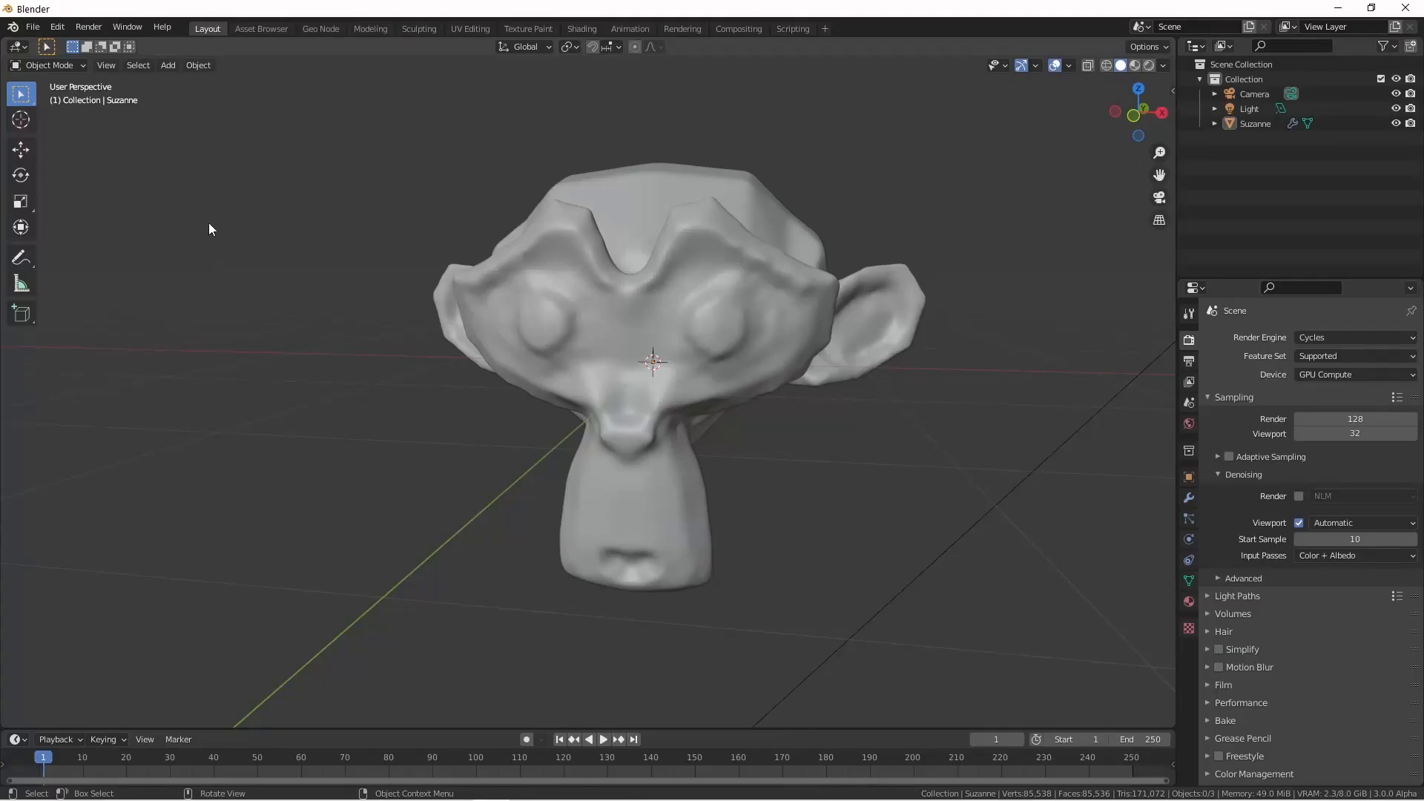
# Install an add-on from setup_retopo-master (4).zip via Edit > Preferences > Add-ons.
pyautogui.click(57, 26)
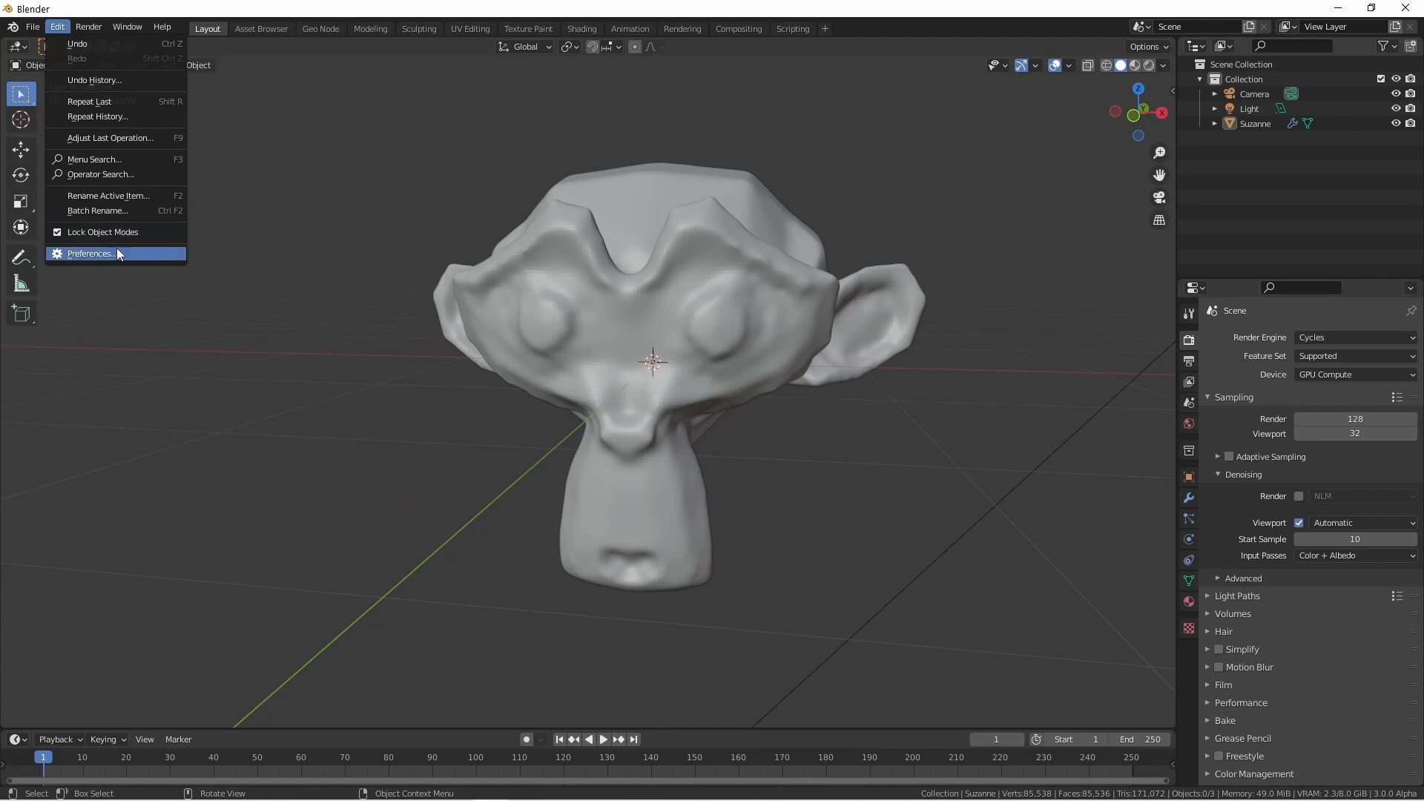
pyautogui.click(92, 254)
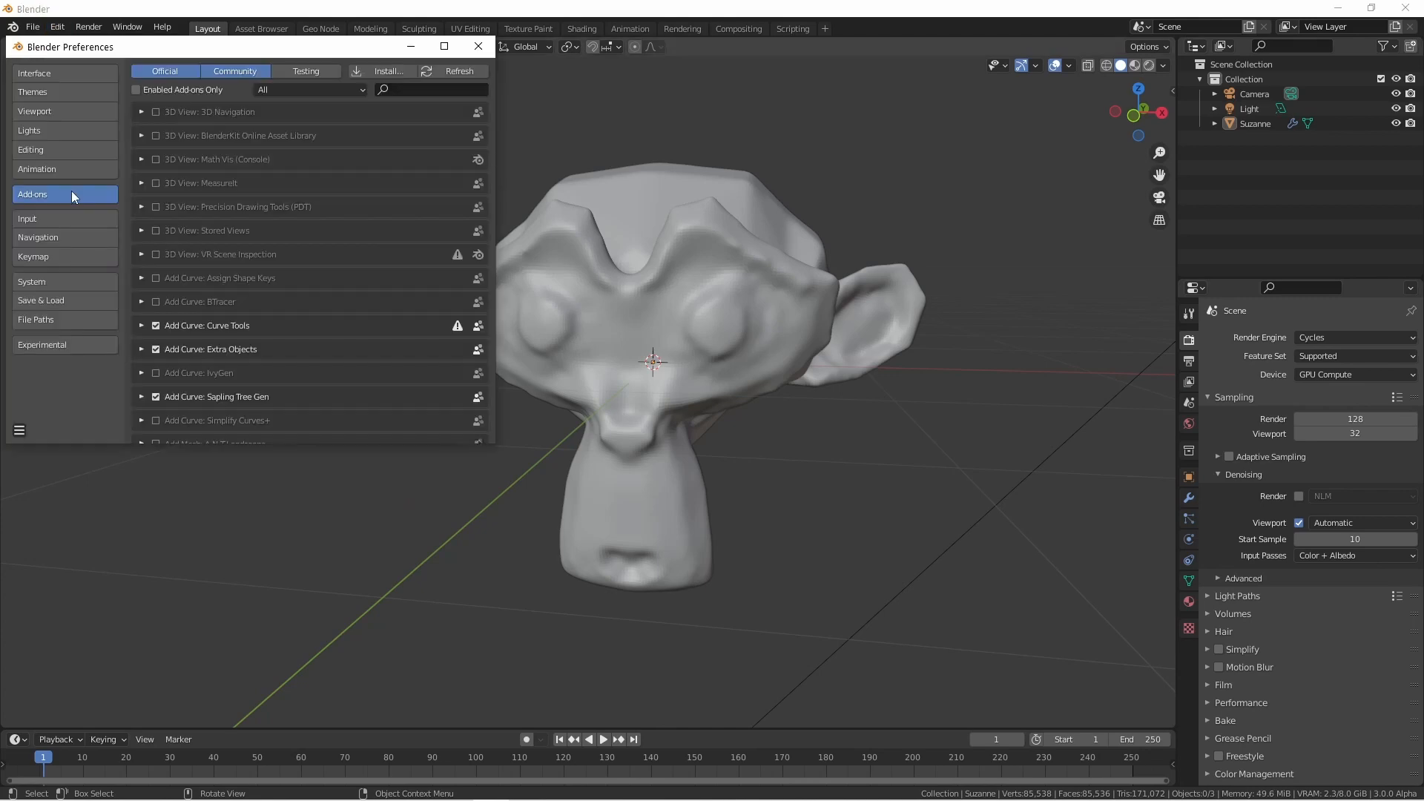
pyautogui.click(387, 71)
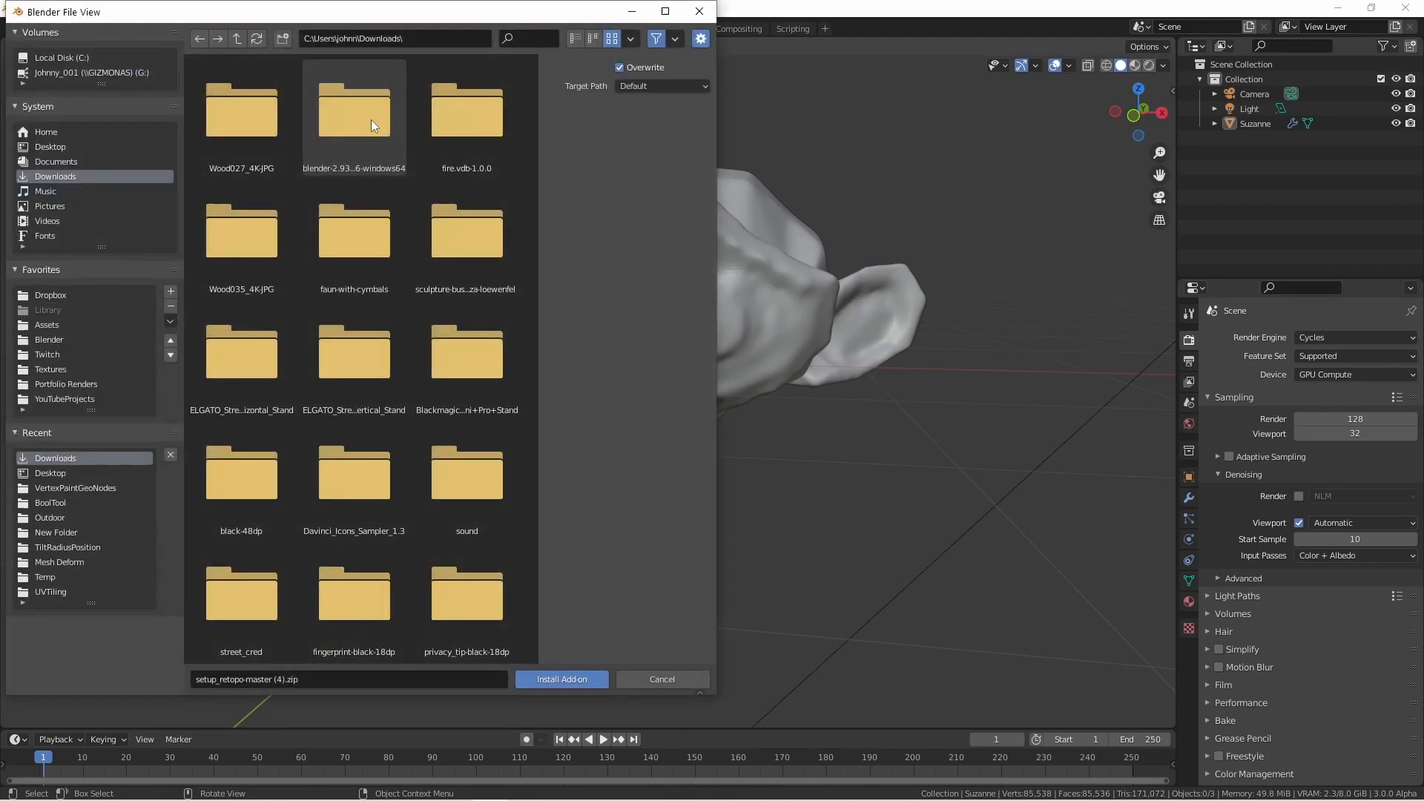
pyautogui.scroll(-3)
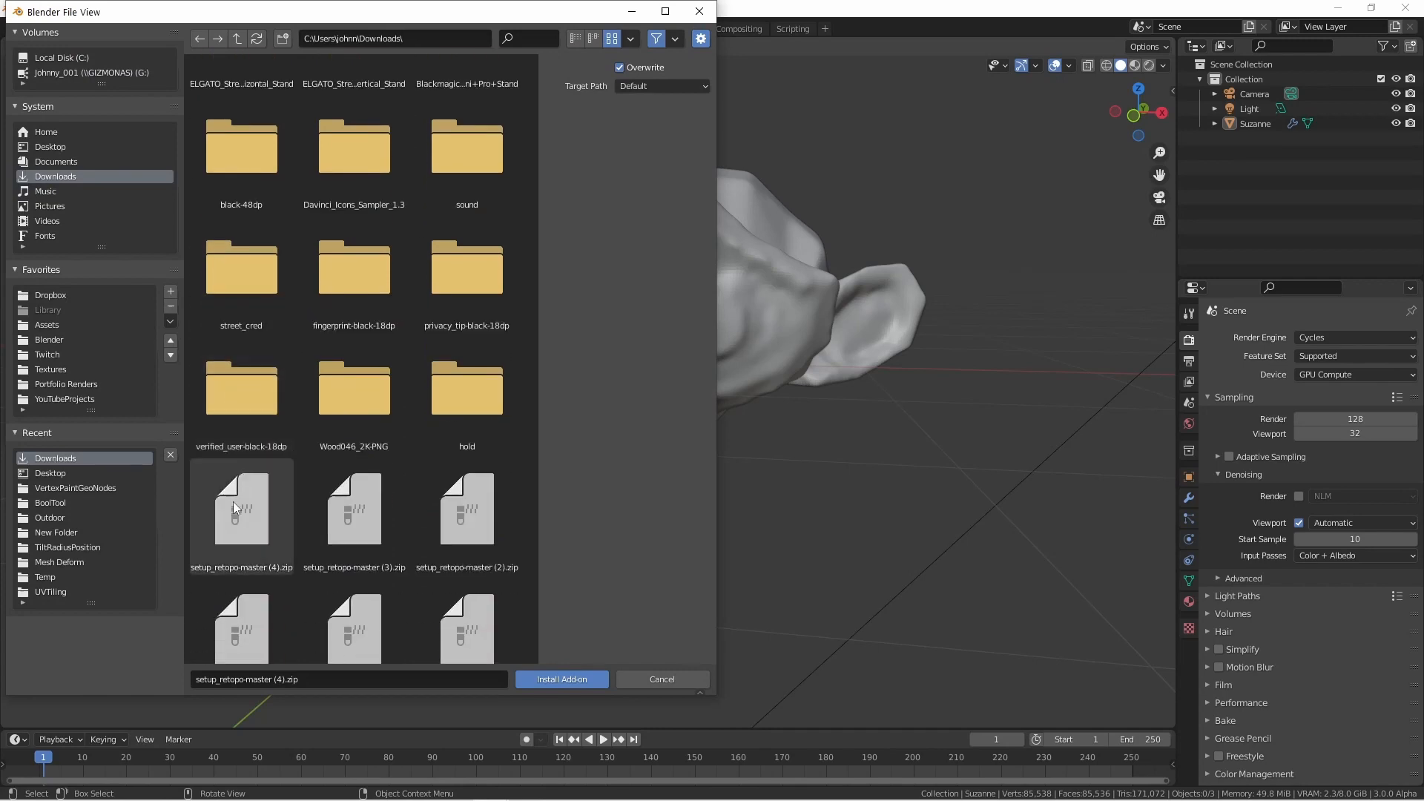
pyautogui.click(562, 680)
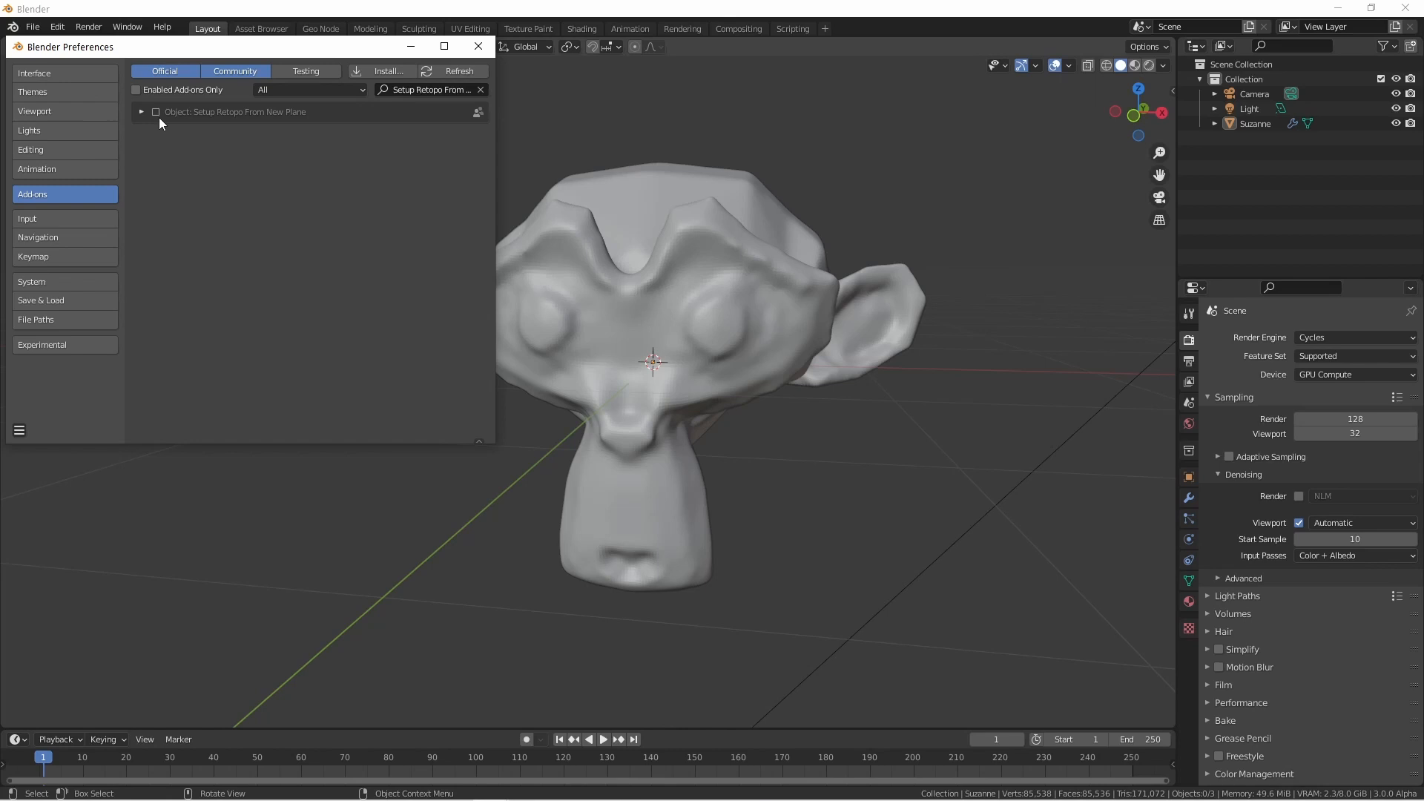
pyautogui.moveTo(155, 113)
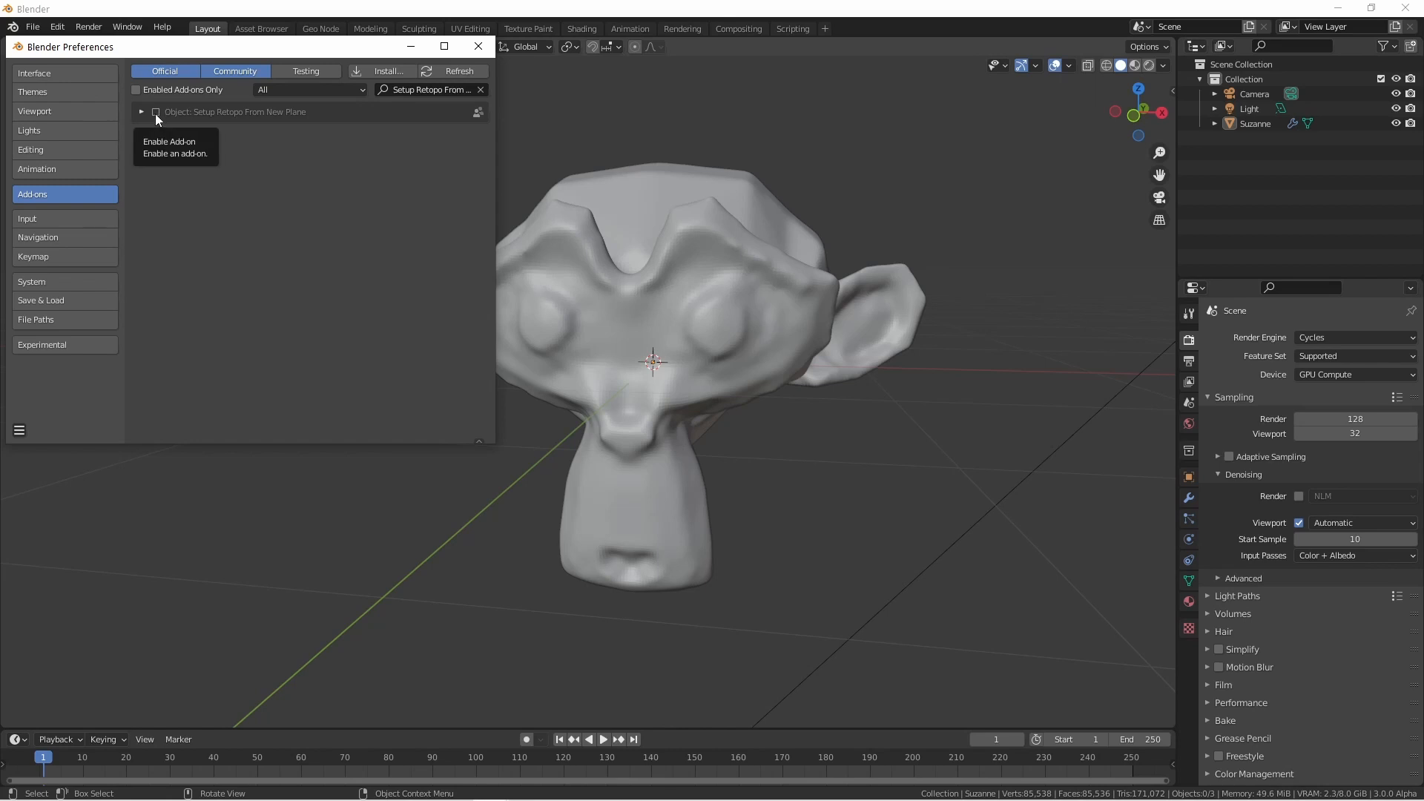
# Enable the Setup Retopo From New Plane add-on and close preferences.
pyautogui.click(155, 112)
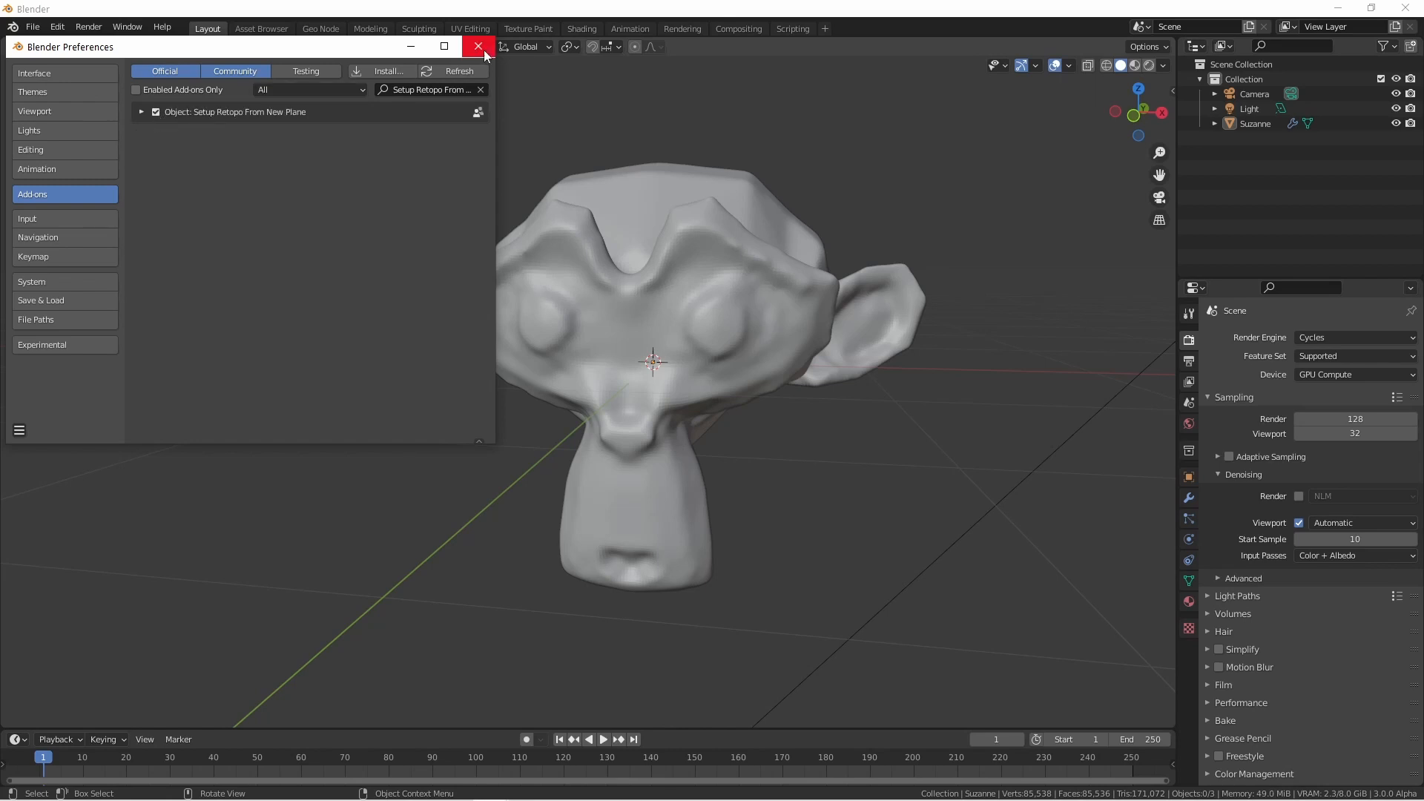
pyautogui.click(479, 46)
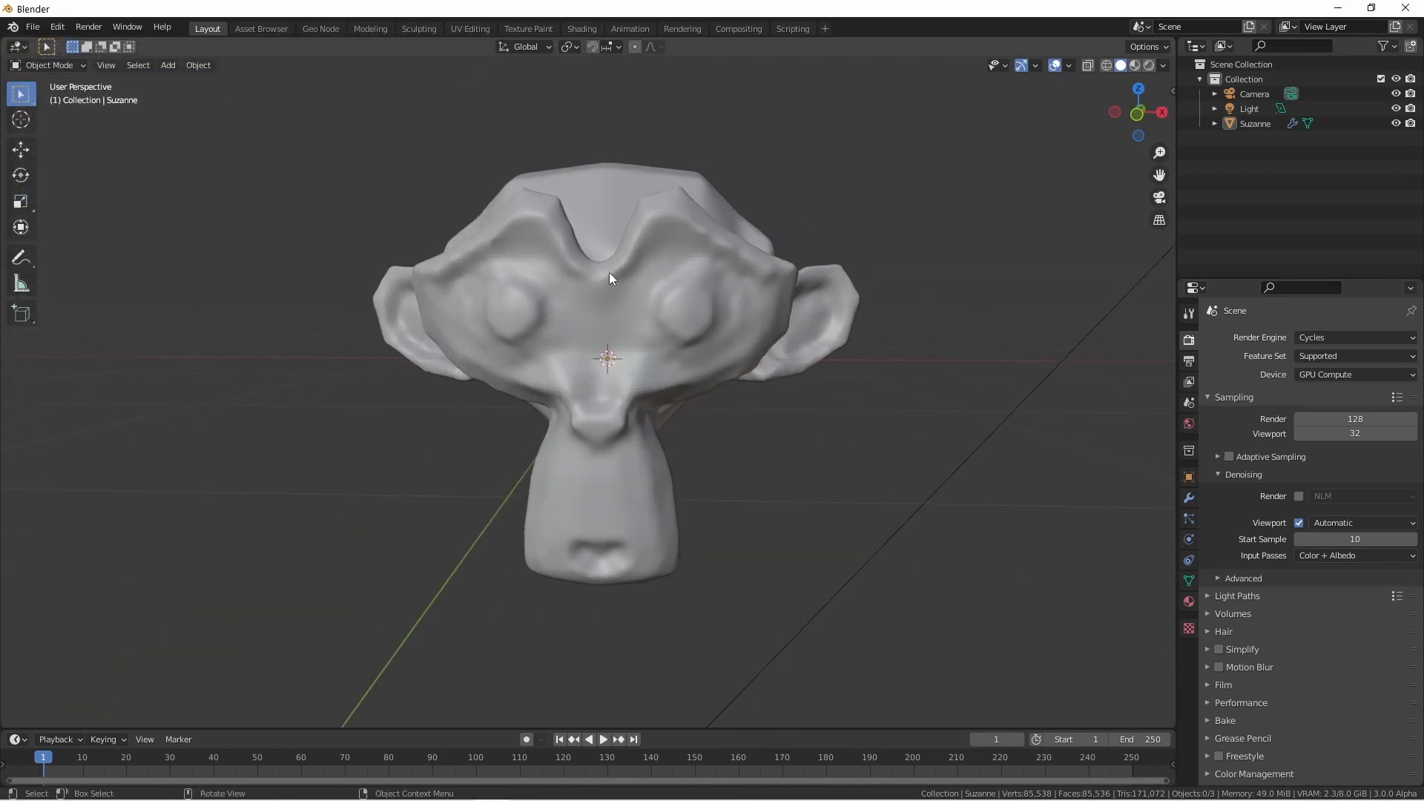
# Select Suzanne and run Setup Retopo From New Plane via the 'retopo' search.
pyautogui.click(608, 273)
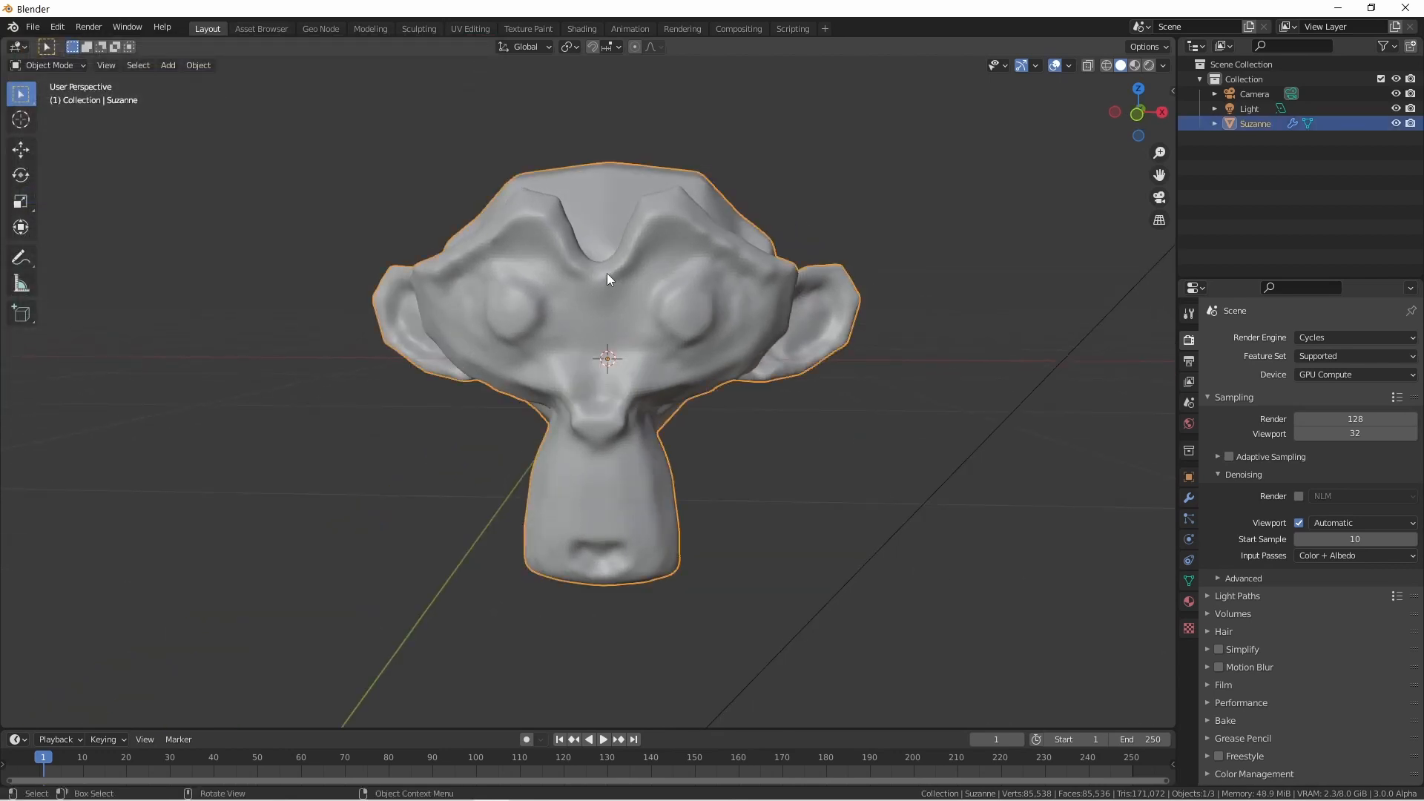
pyautogui.write('ret')
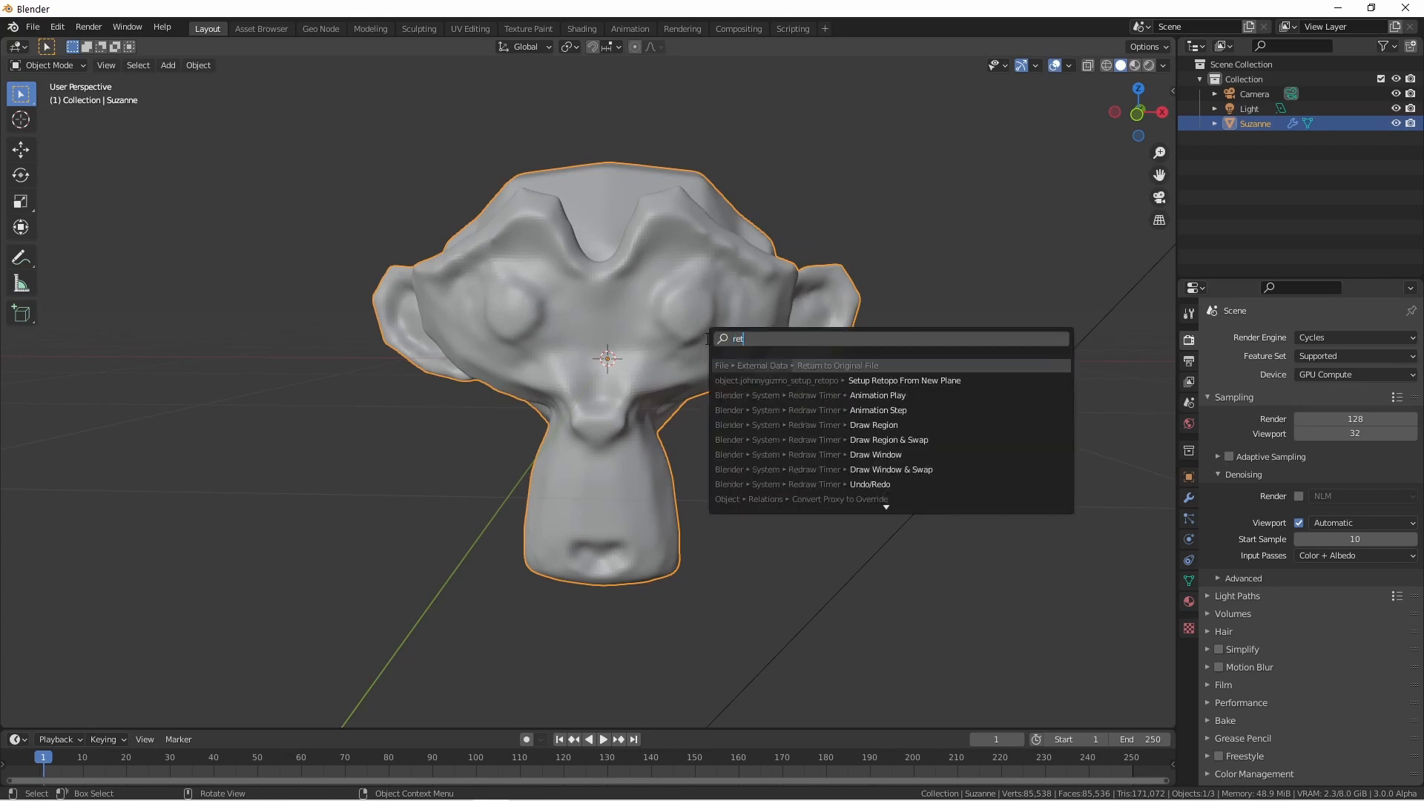
pyautogui.write('opo')
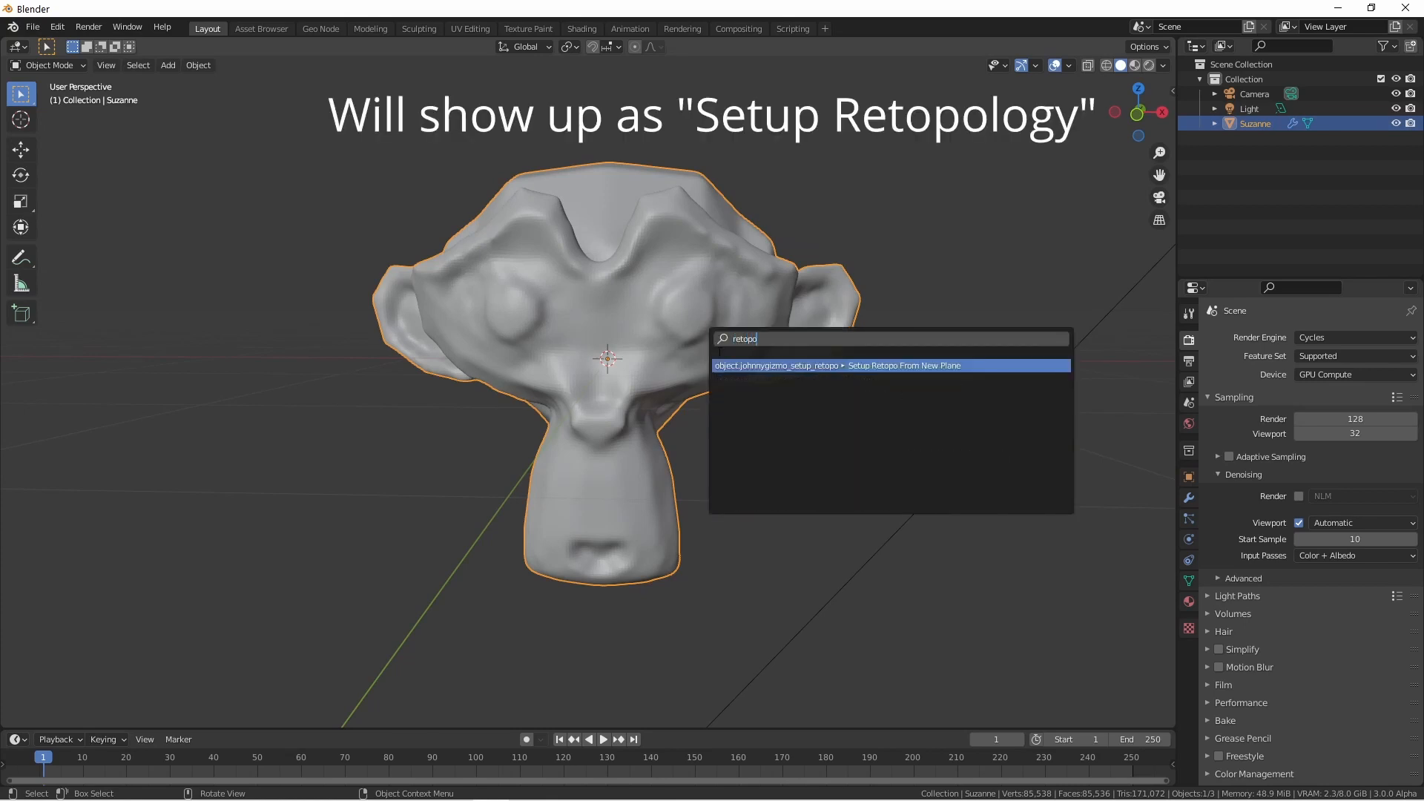
pyautogui.click(890, 365)
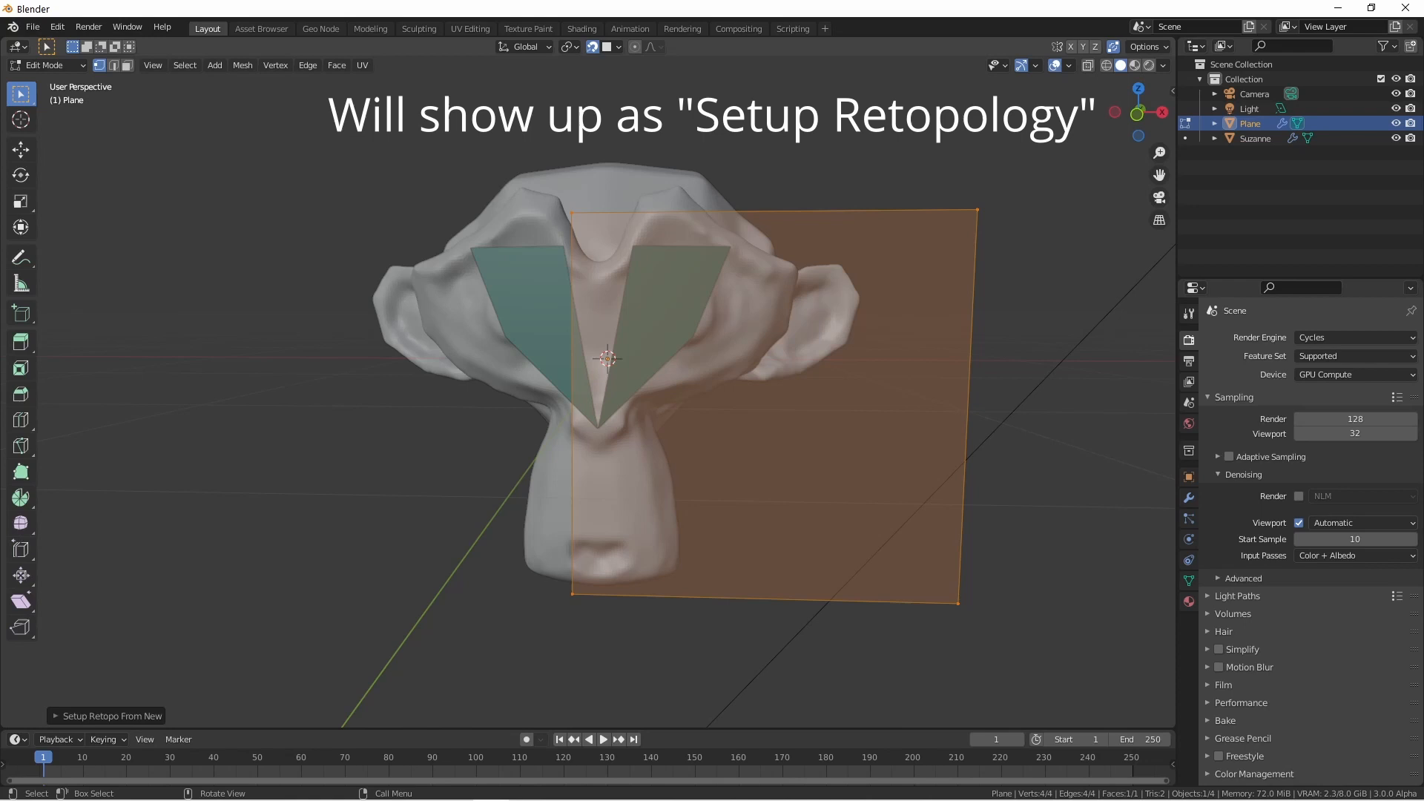
pyautogui.moveTo(20, 446)
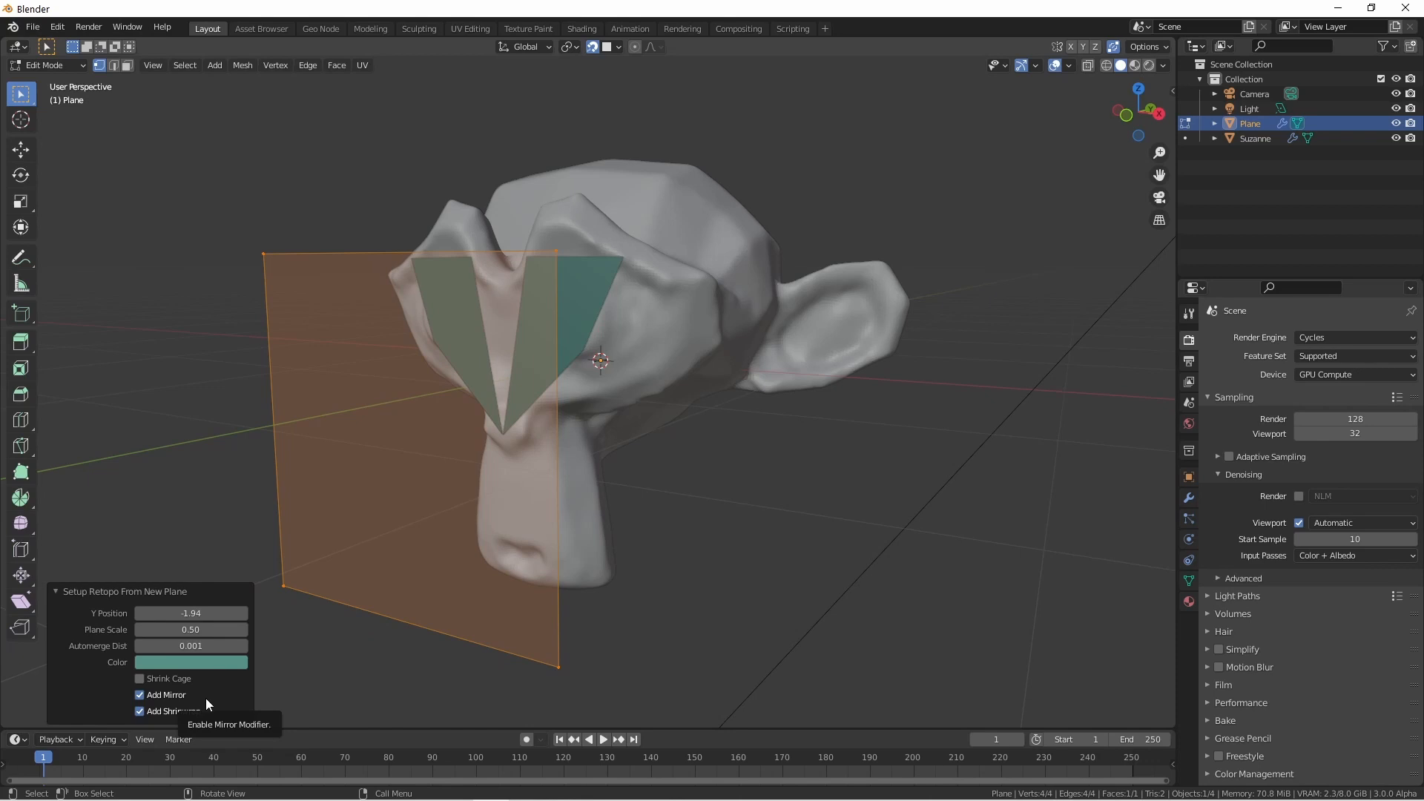
pyautogui.moveTo(192, 717)
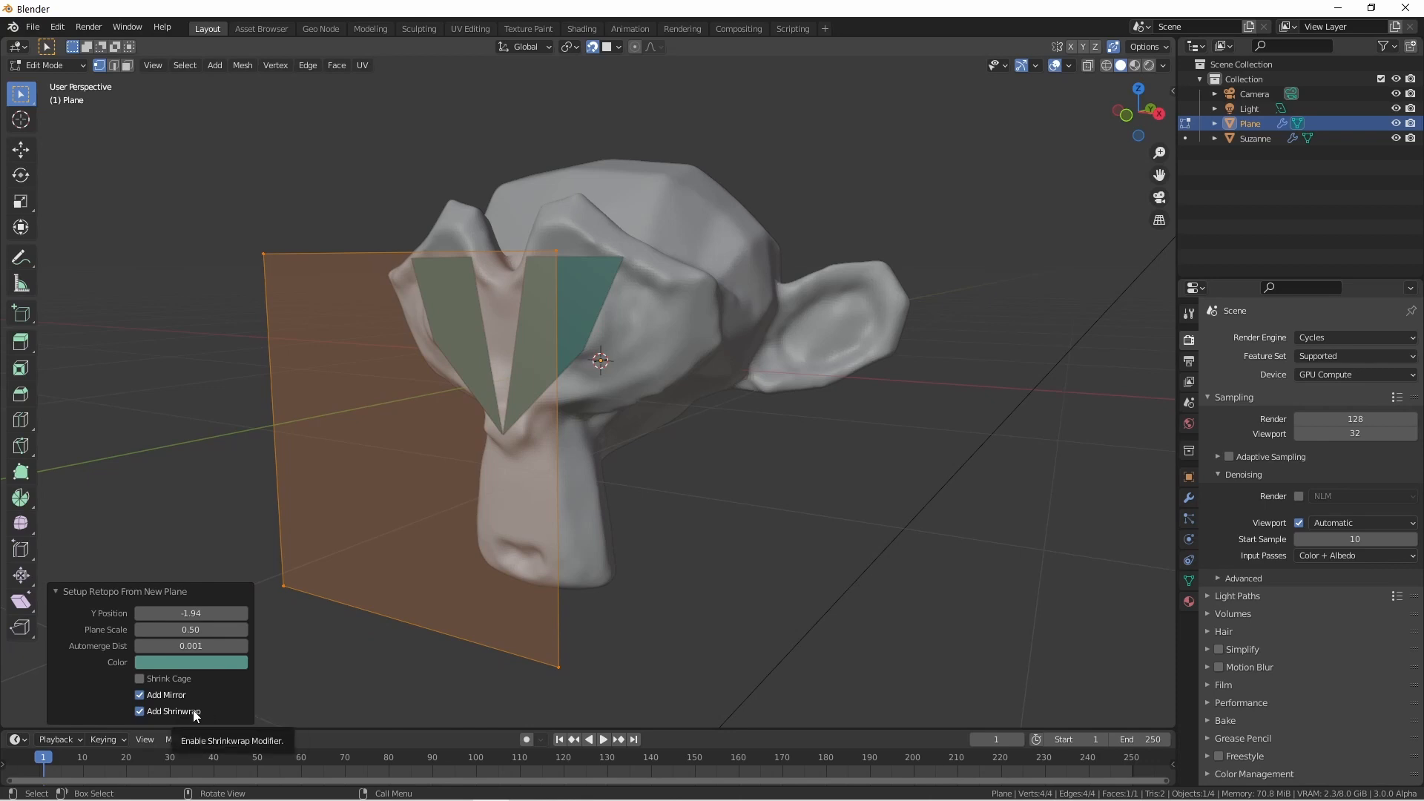
# Toggle the plane's shrinkwrap and mirror options in the redo panel, ending with both enabled.
pyautogui.click(139, 712)
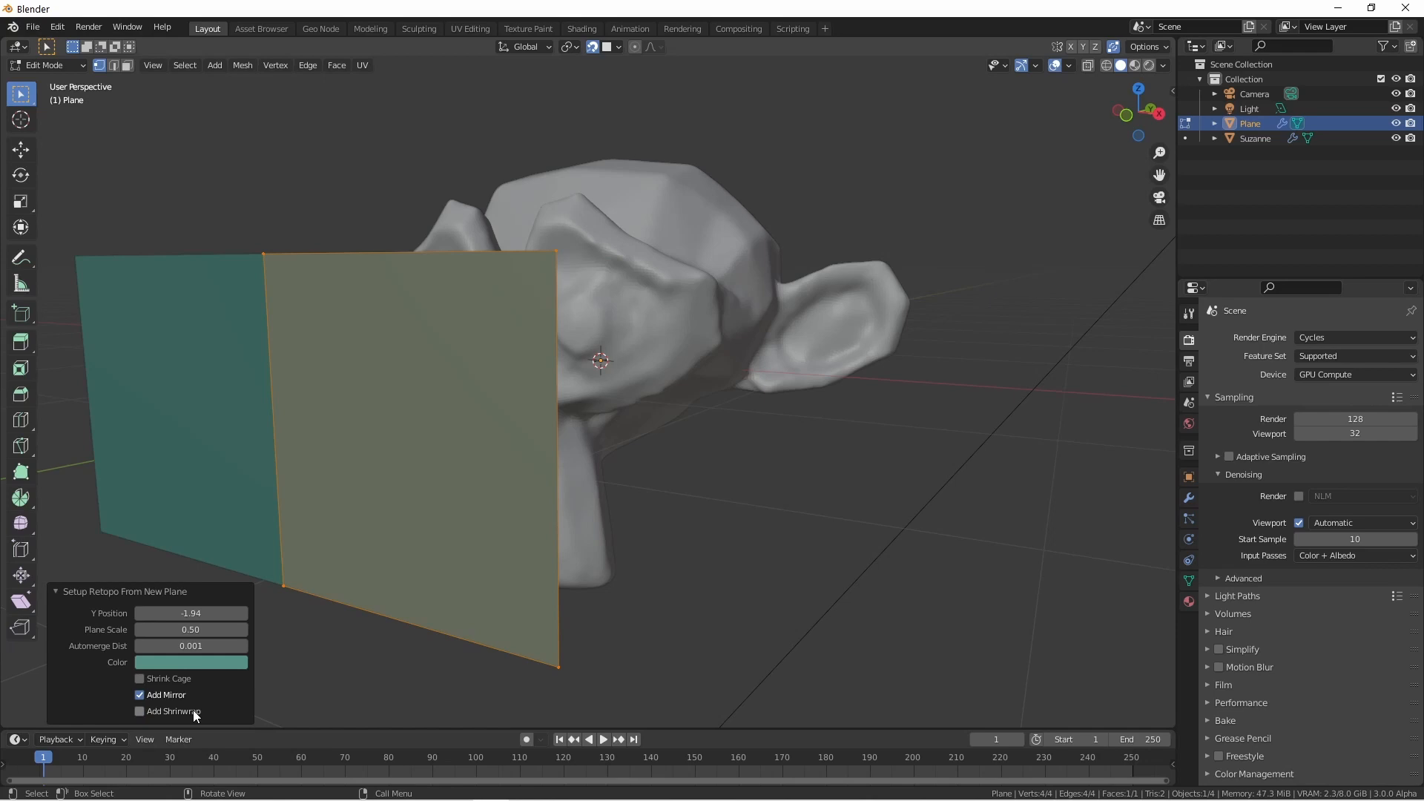
pyautogui.click(139, 695)
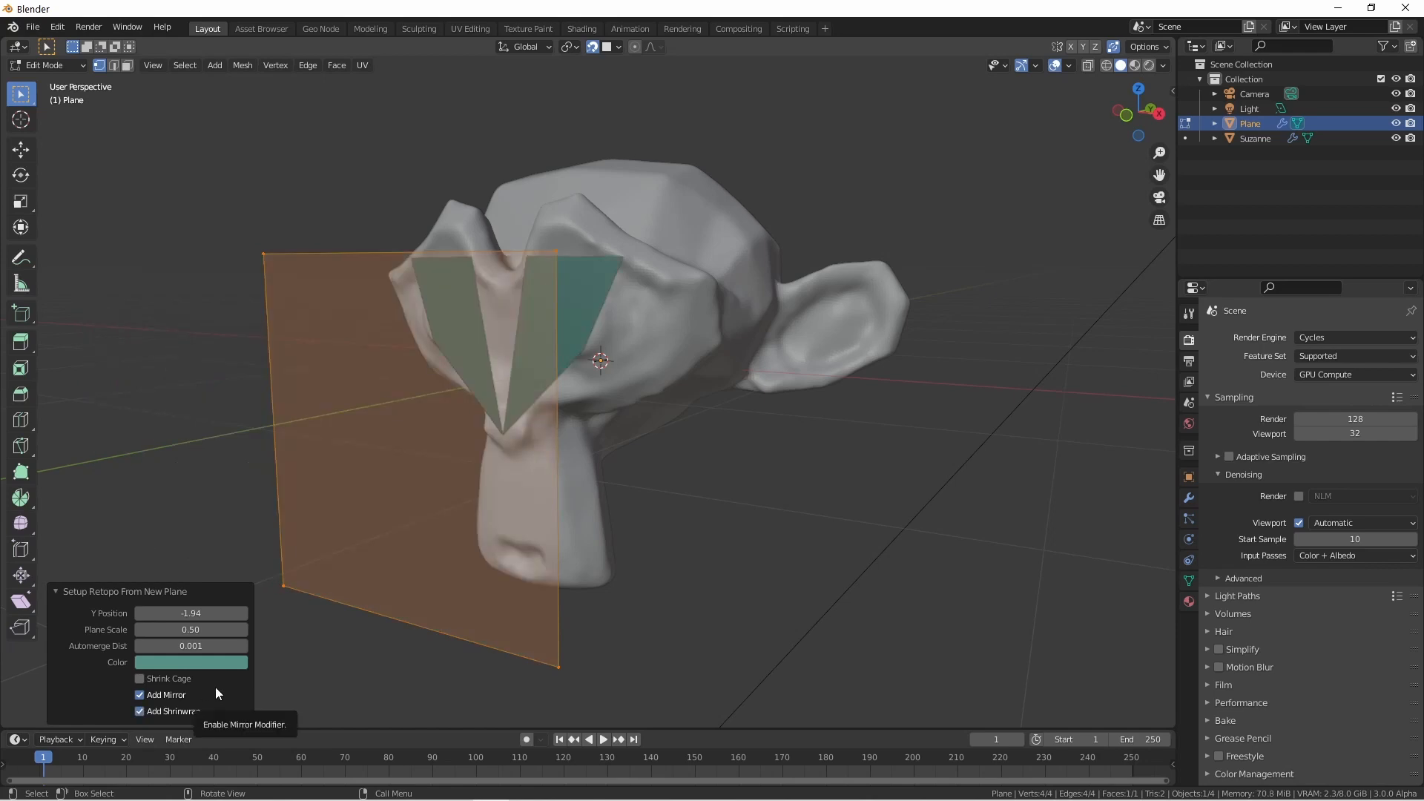
pyautogui.moveTo(140, 680)
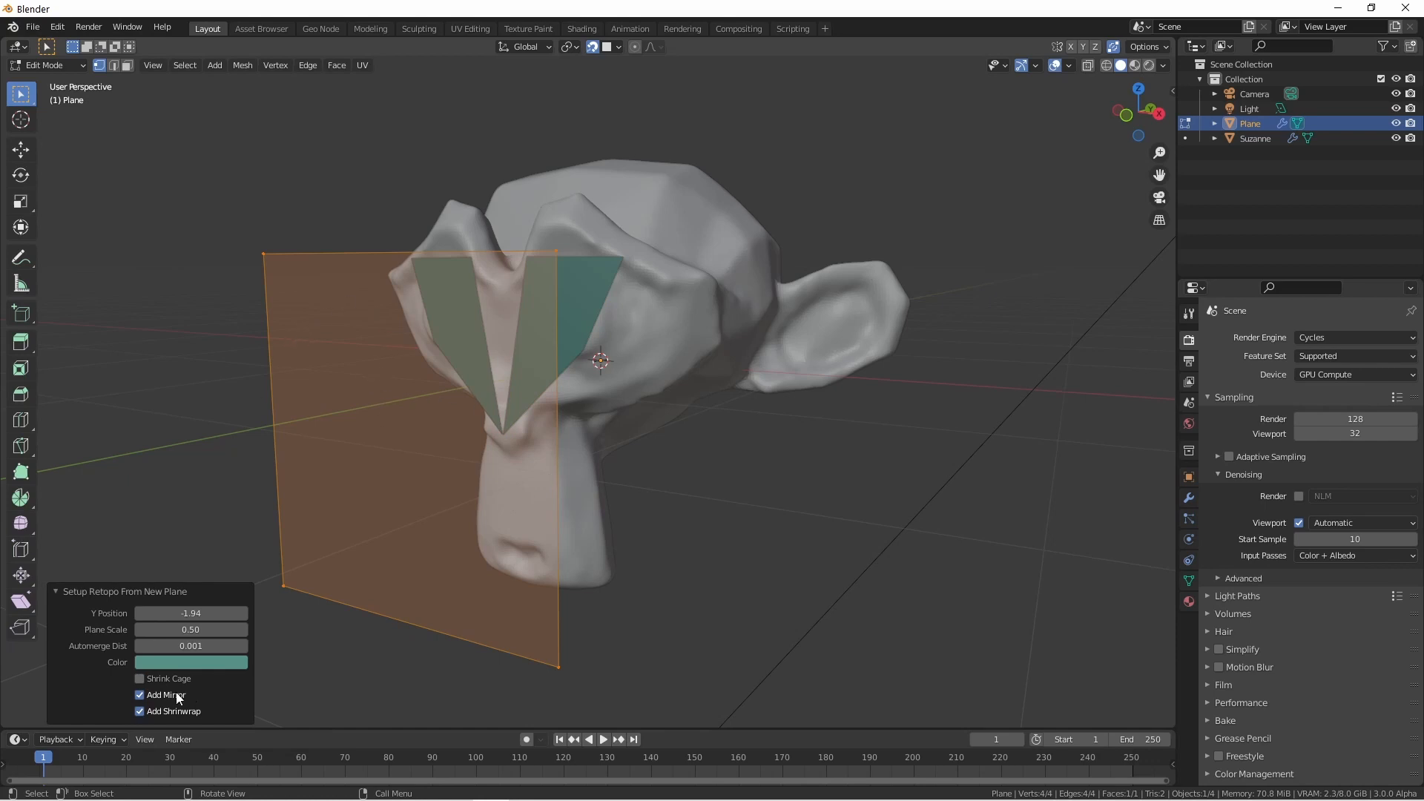
pyautogui.moveTo(166, 695)
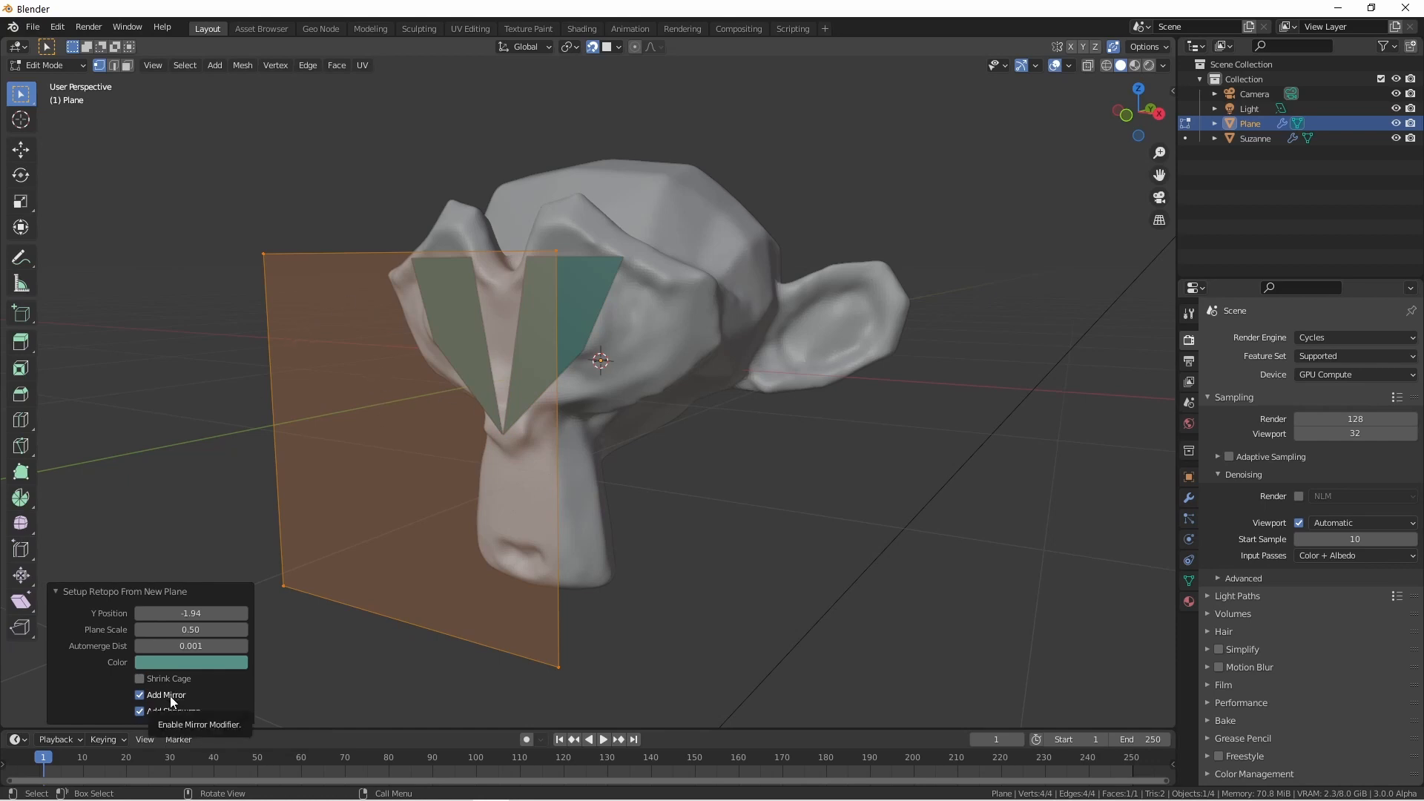
pyautogui.click(140, 695)
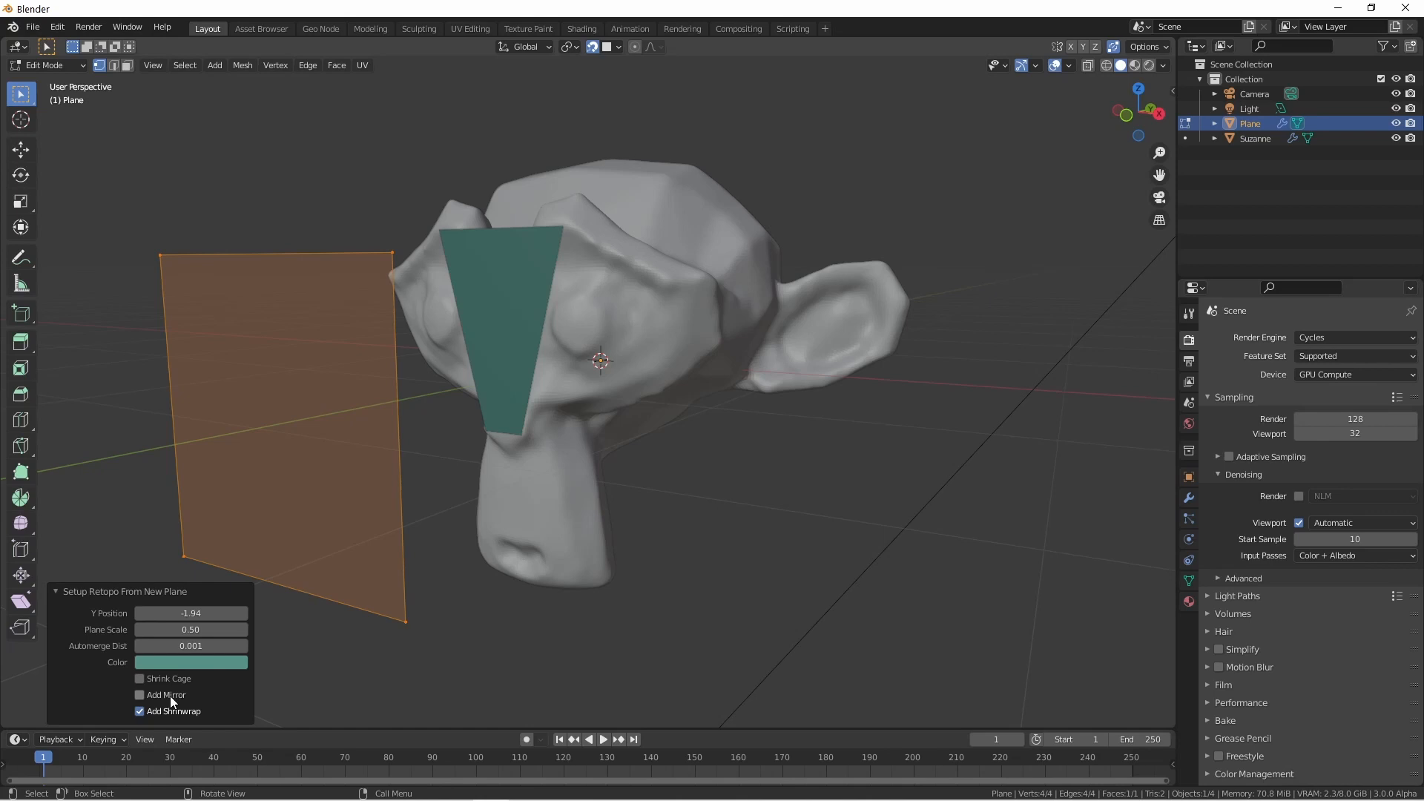
pyautogui.click(141, 695)
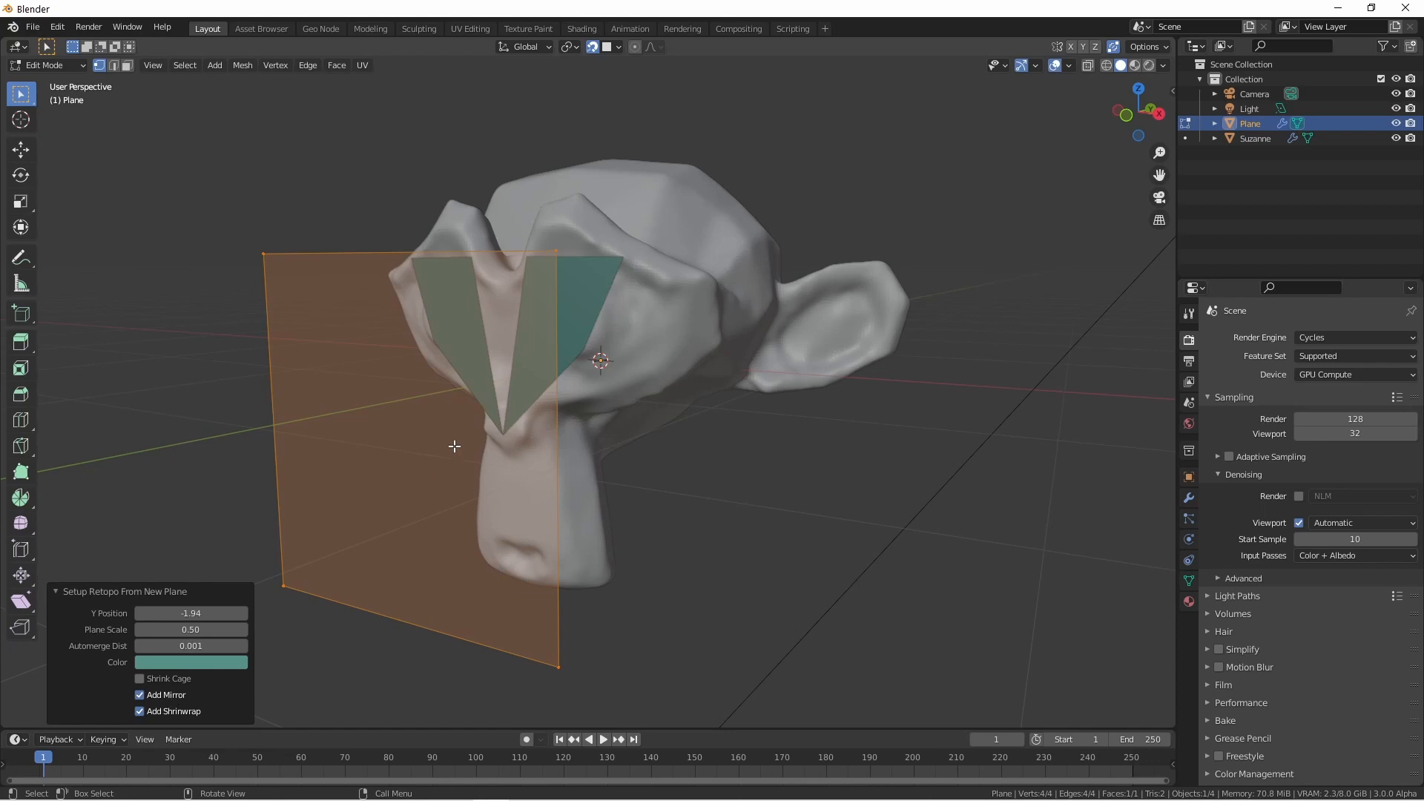
pyautogui.moveTo(284, 662)
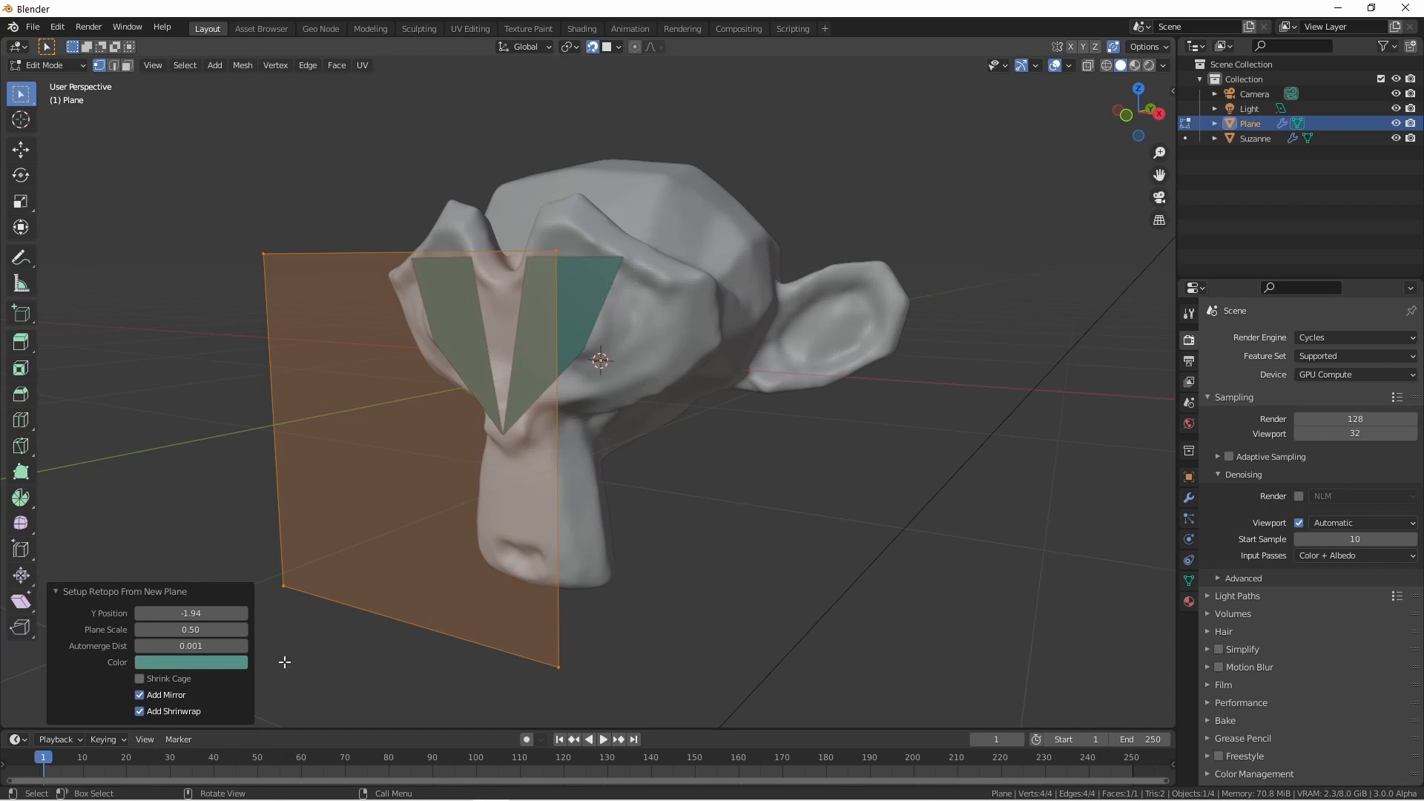
# Change the retopology plane's colour from teal to red in the redo panel.
pyautogui.click(190, 661)
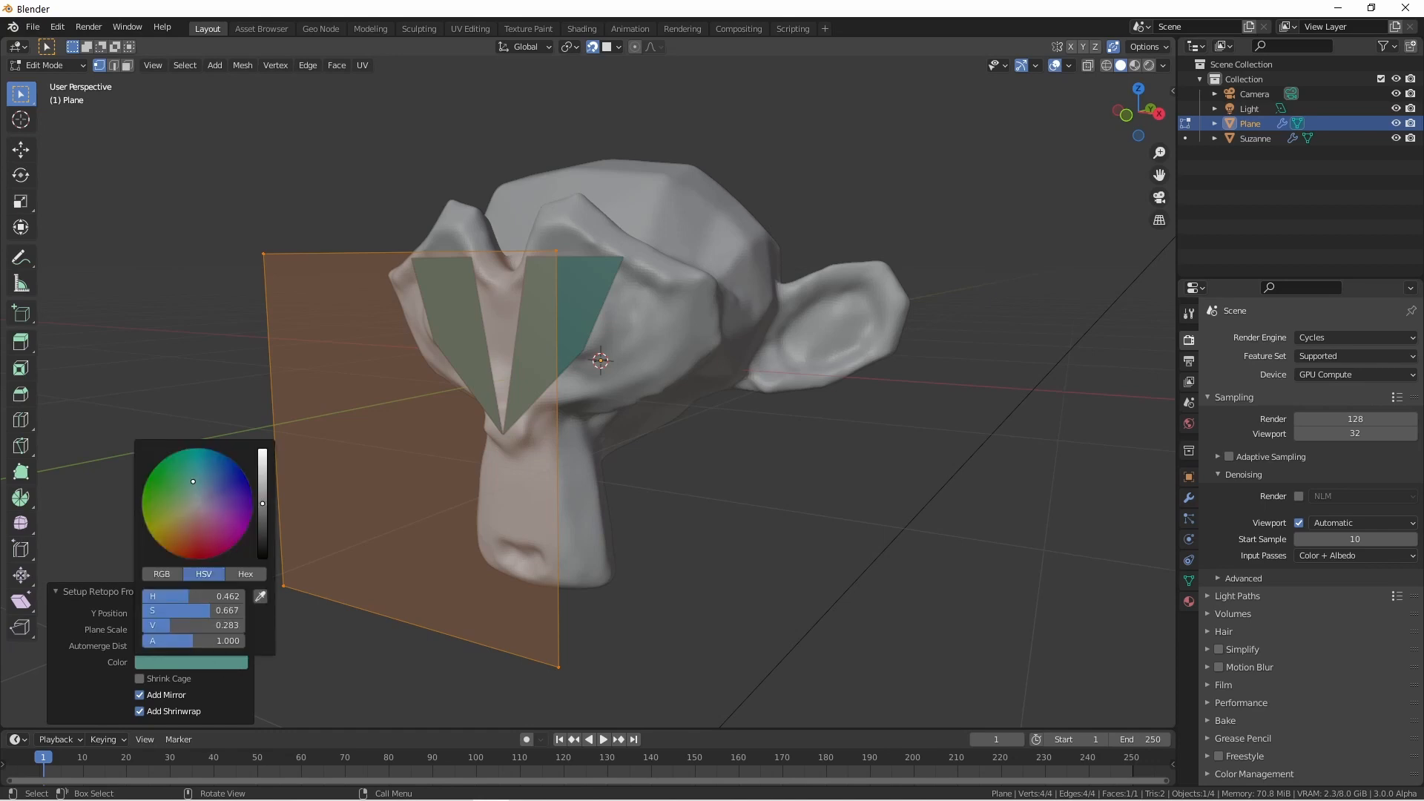
pyautogui.click(588, 63)
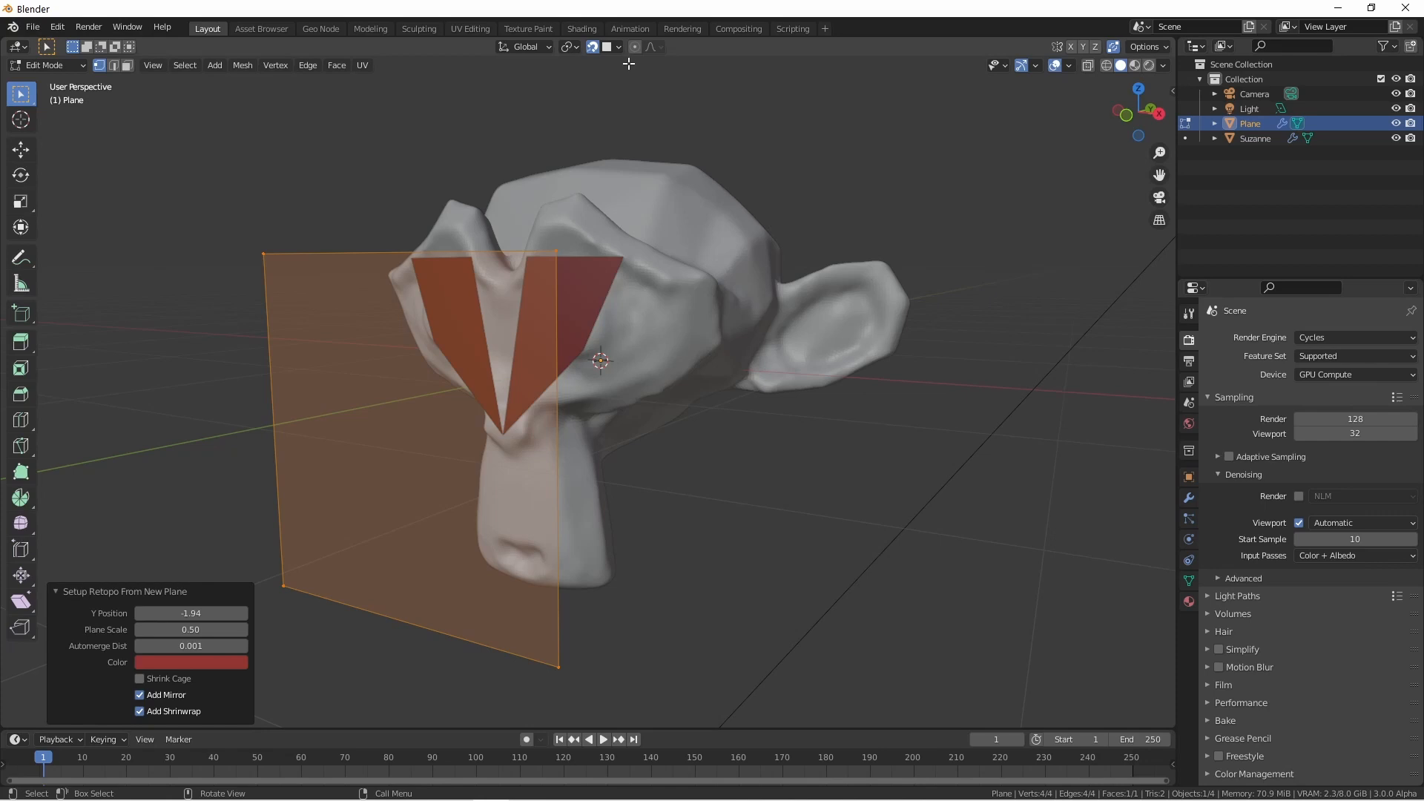
pyautogui.moveTo(670, 60)
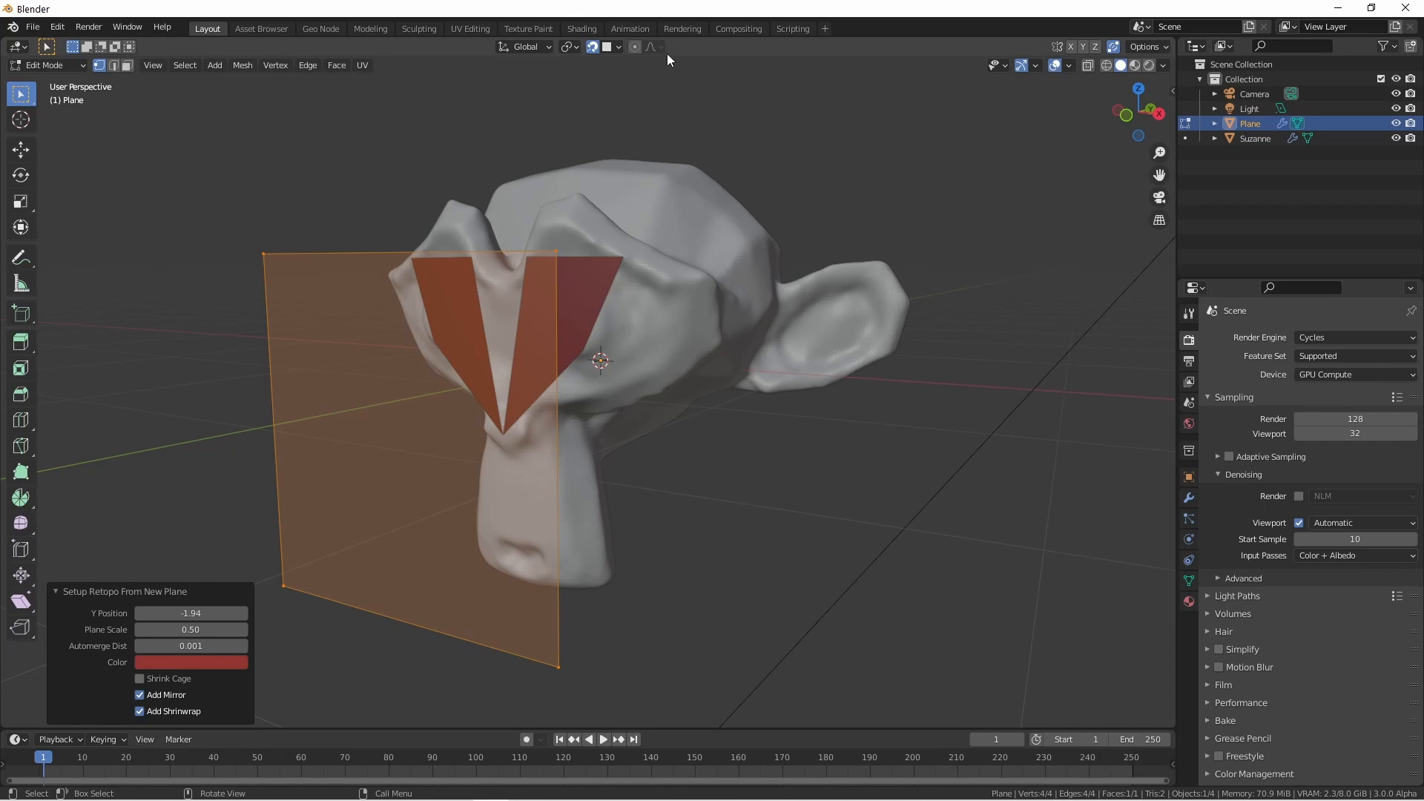
pyautogui.click(612, 46)
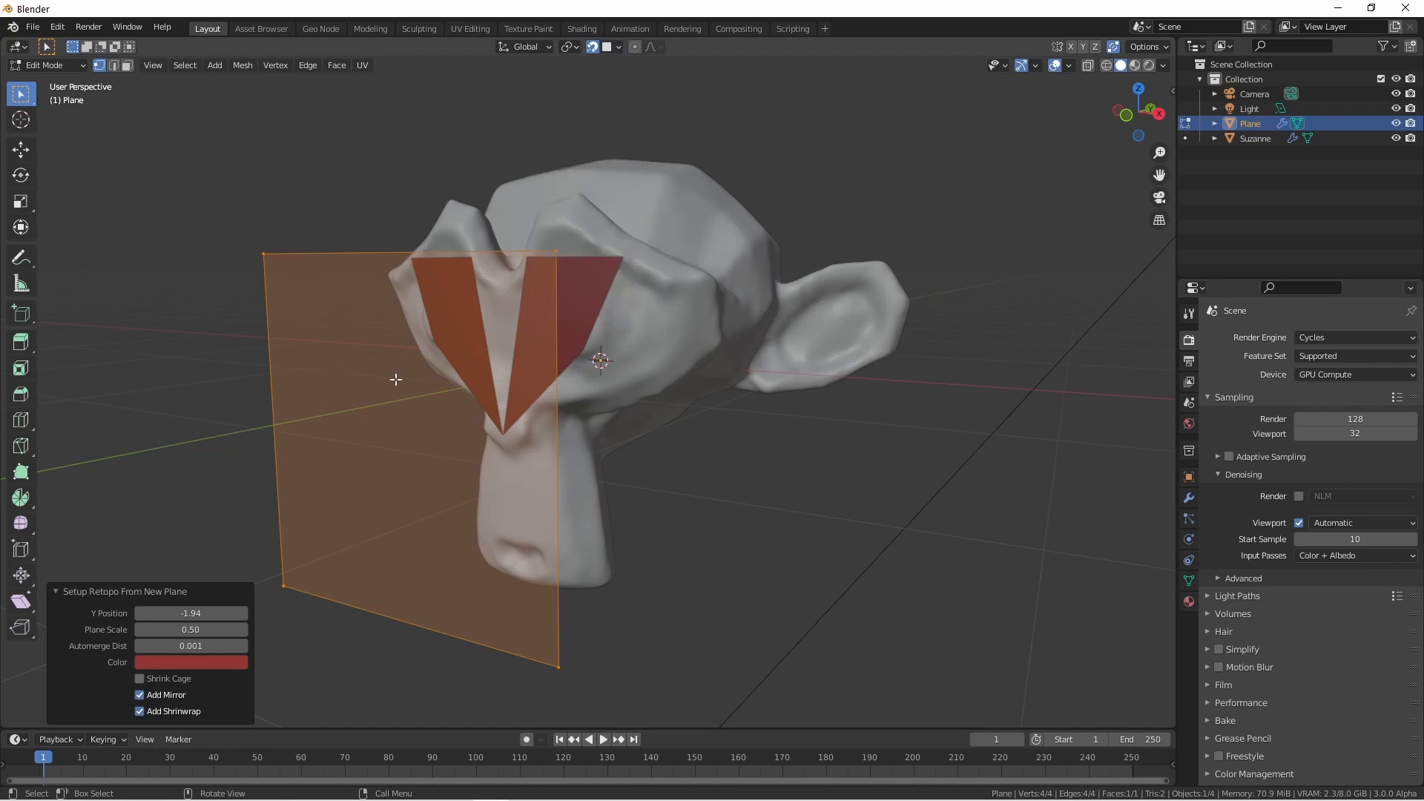
pyautogui.moveTo(604, 518)
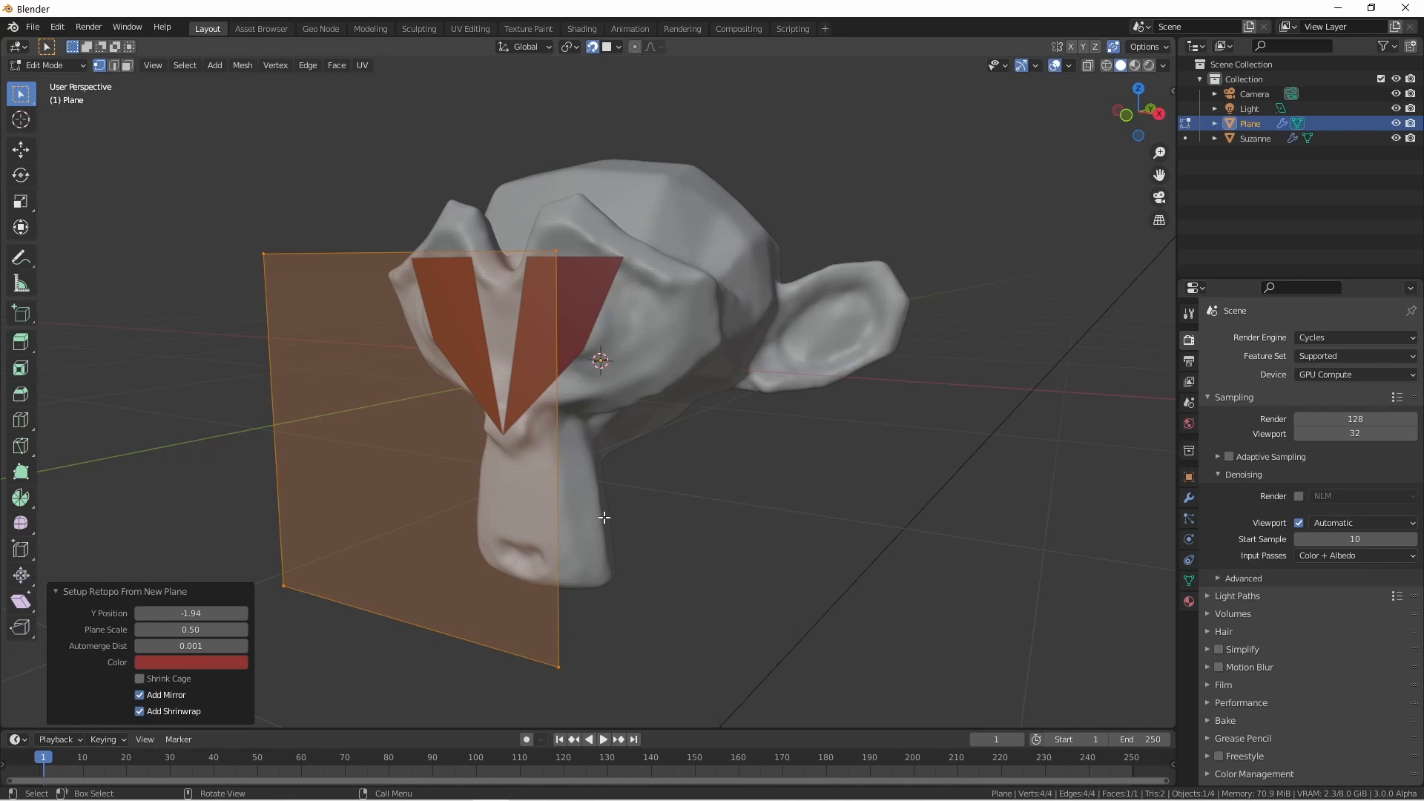
pyautogui.moveTo(1116, 65)
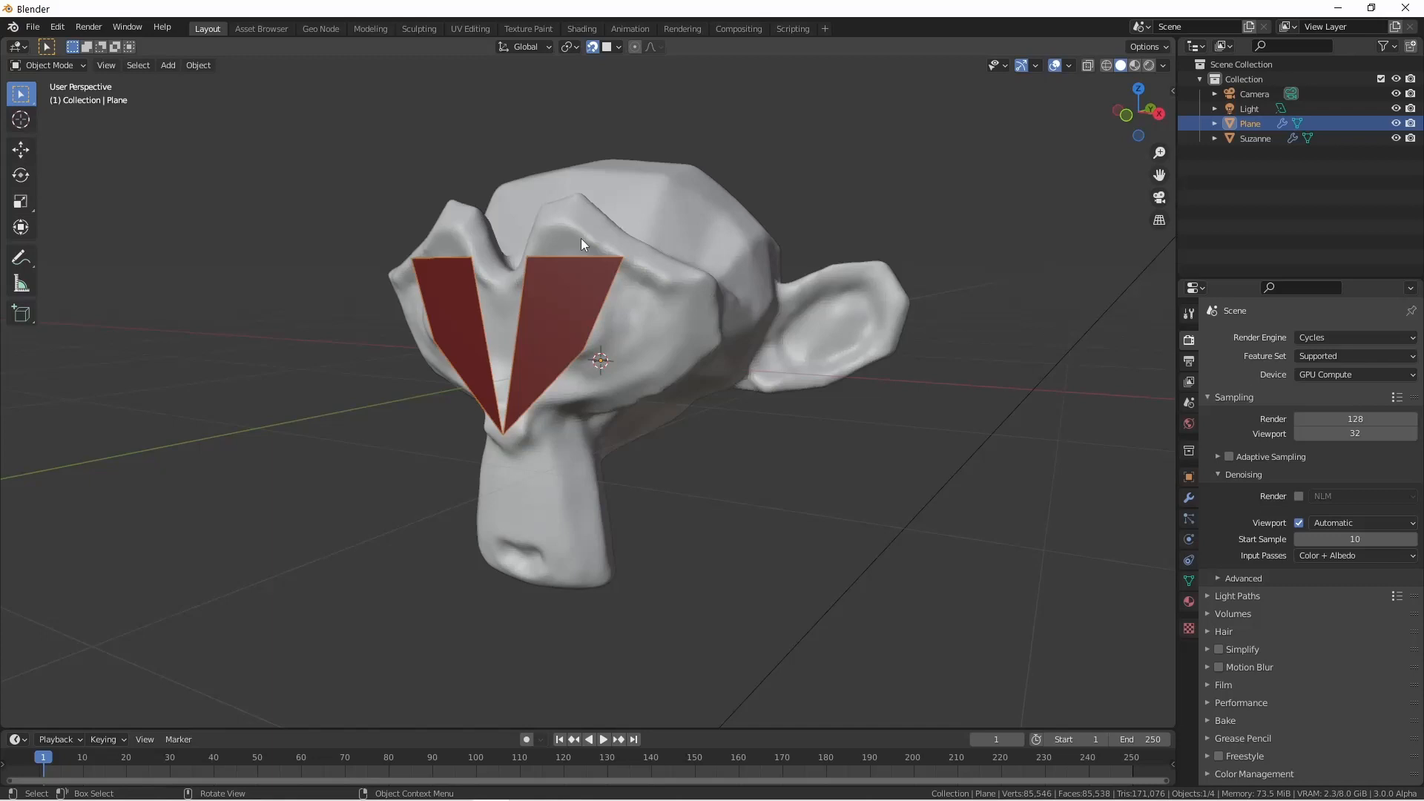
# Deselect all, select Plane then Suzanne in the Outliner, and expand Suzanne's Visibility panel.
pyautogui.click(648, 229)
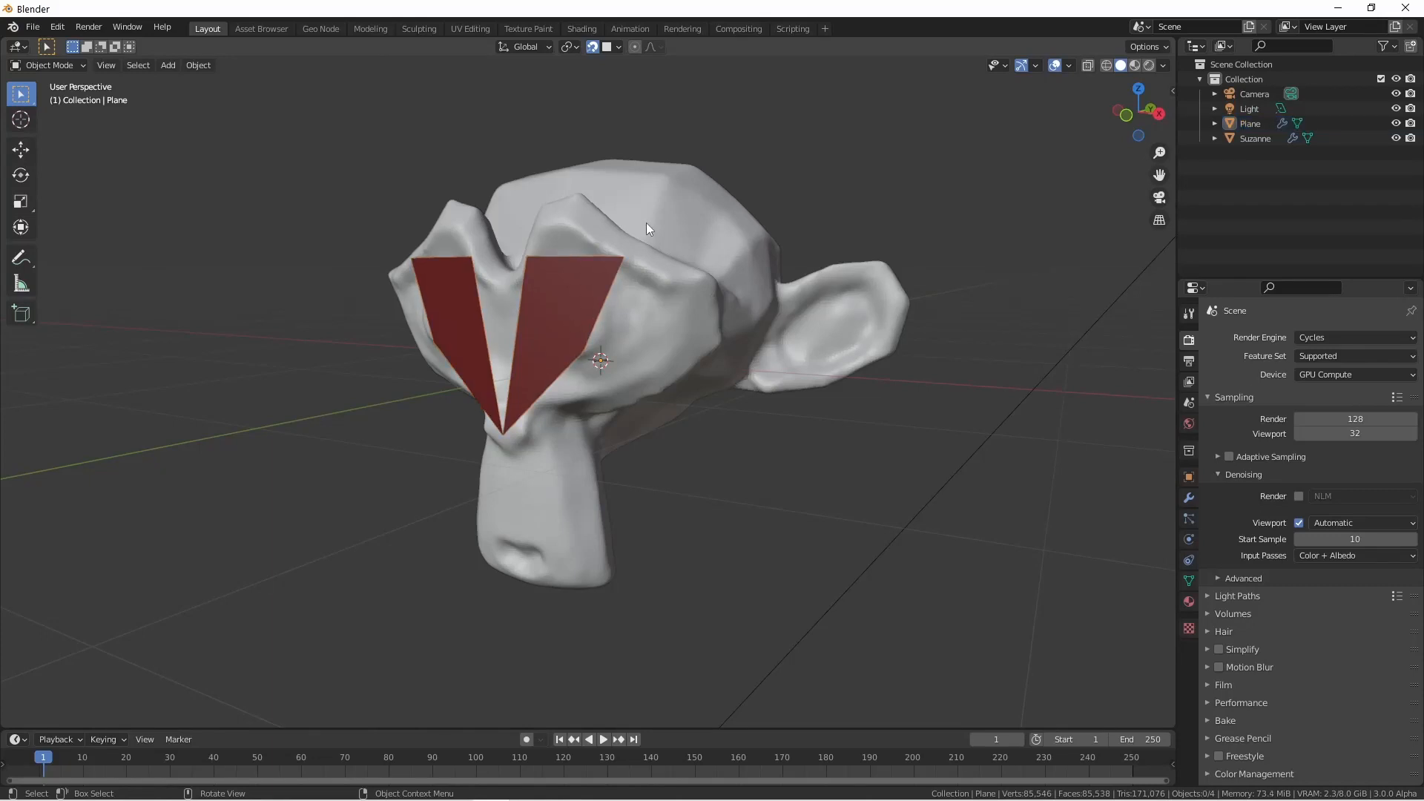
pyautogui.click(1250, 122)
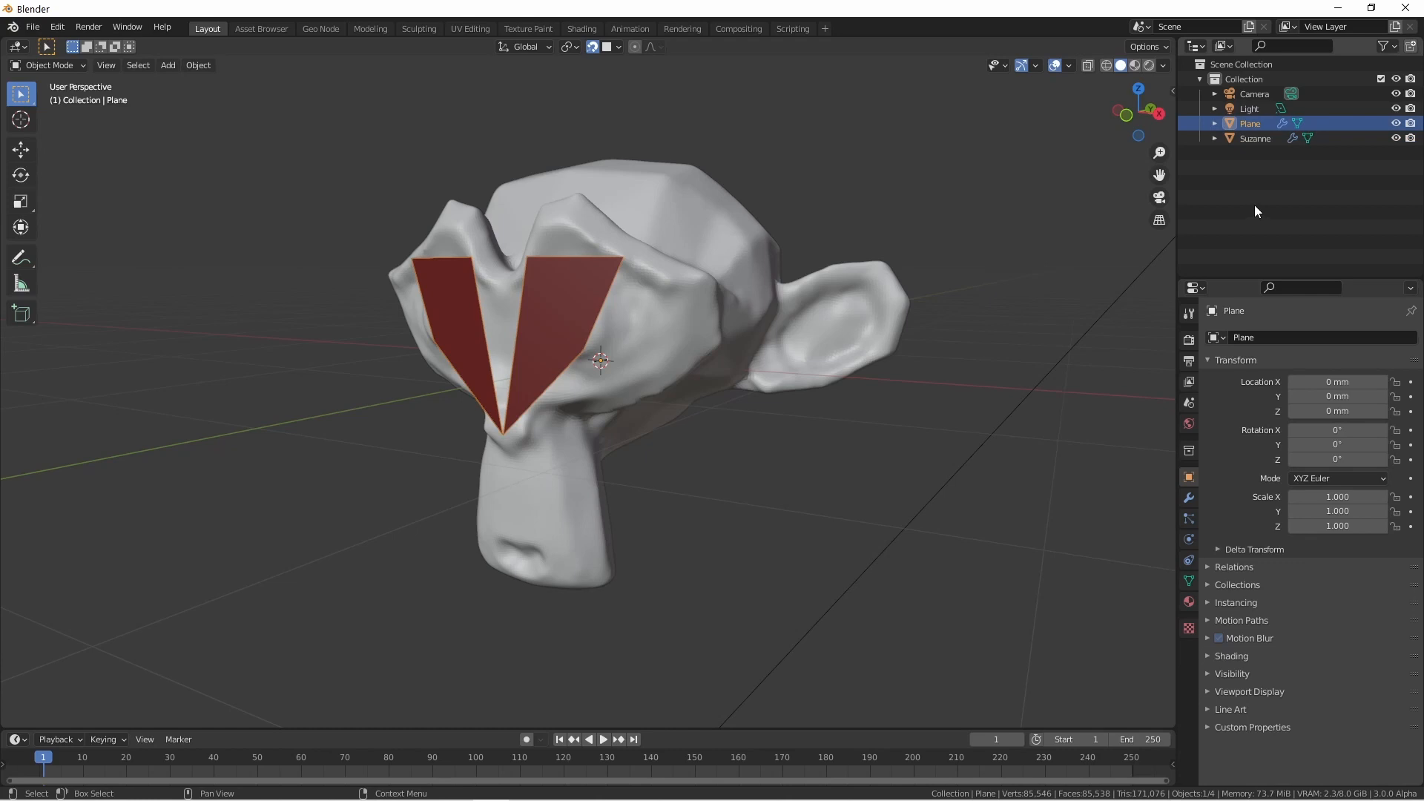
pyautogui.moveTo(1266, 147)
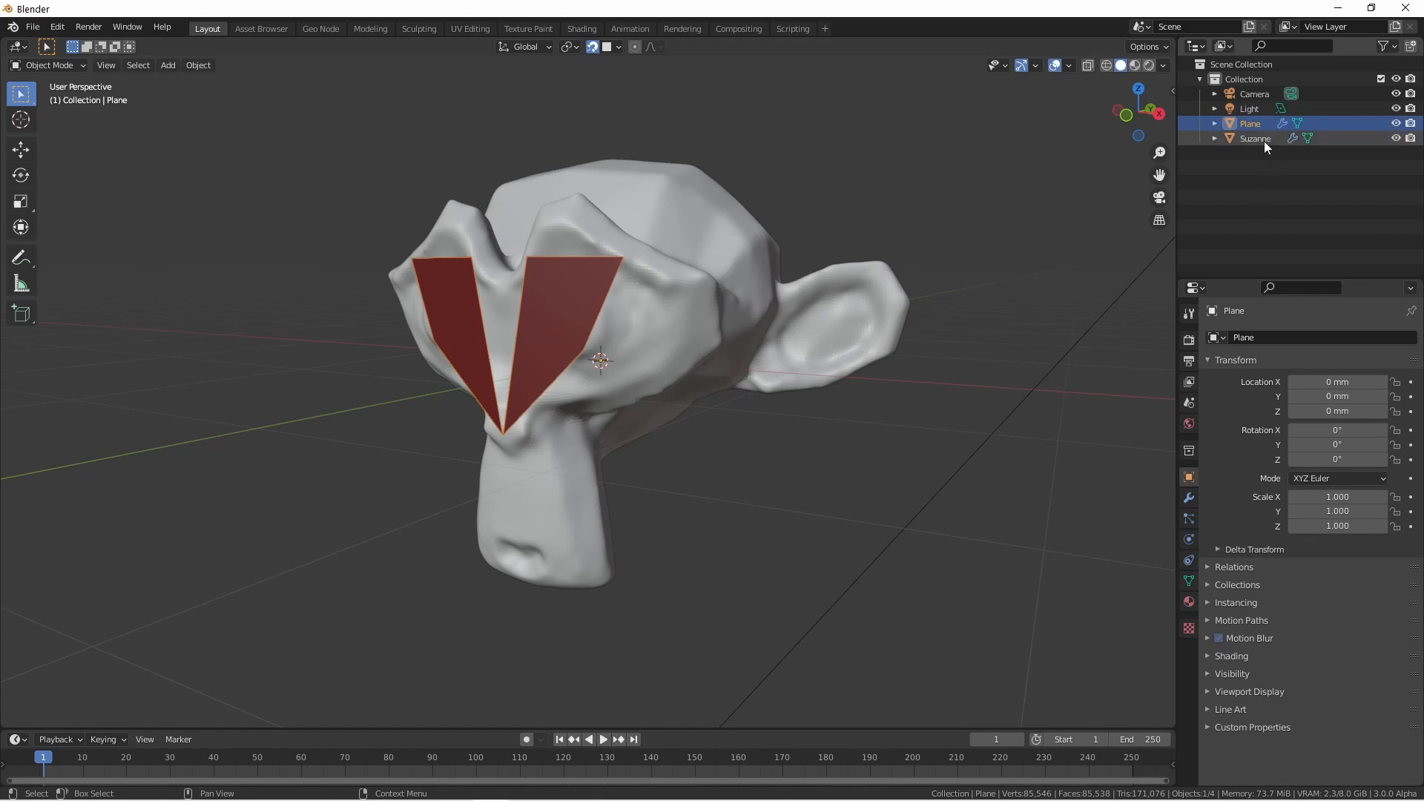
pyautogui.click(1255, 138)
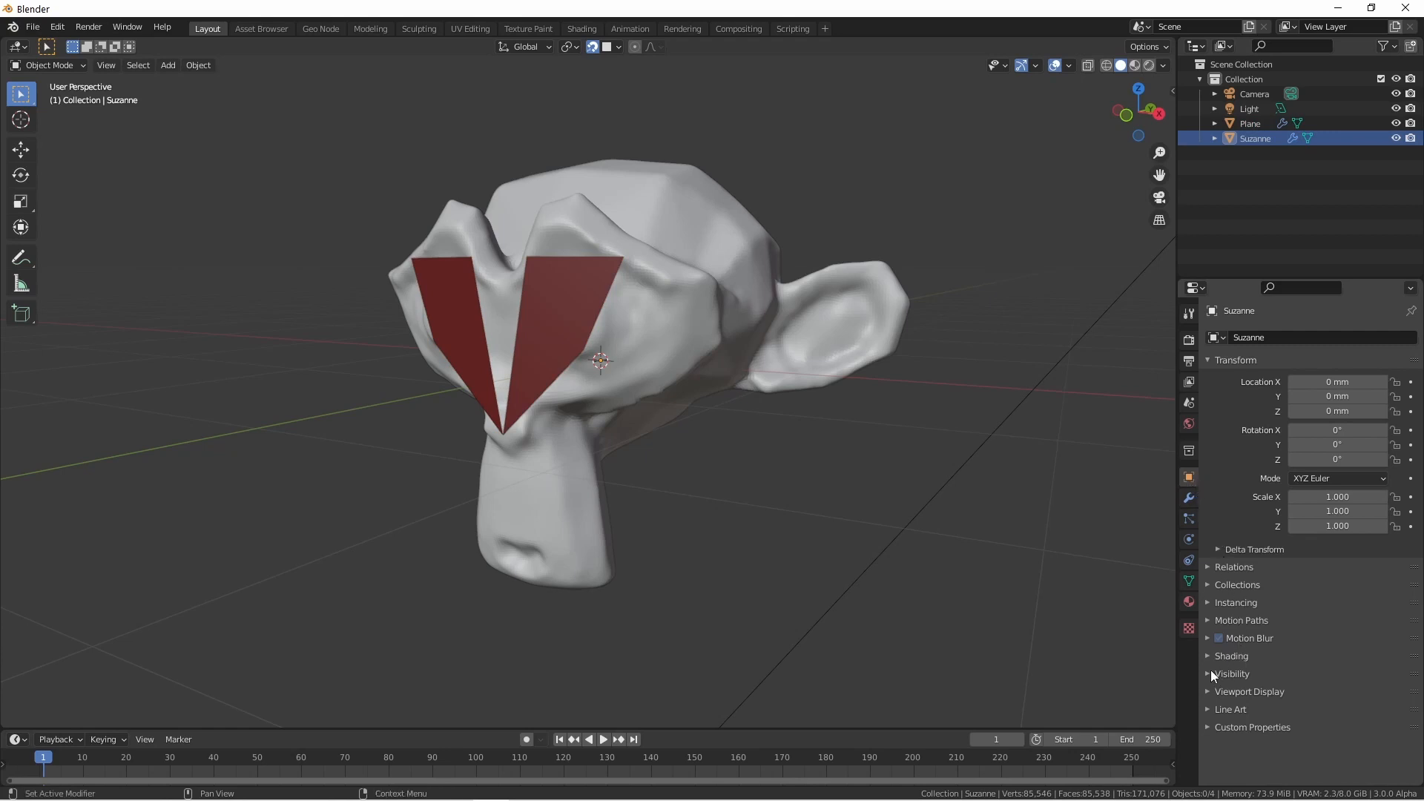
pyautogui.click(1230, 673)
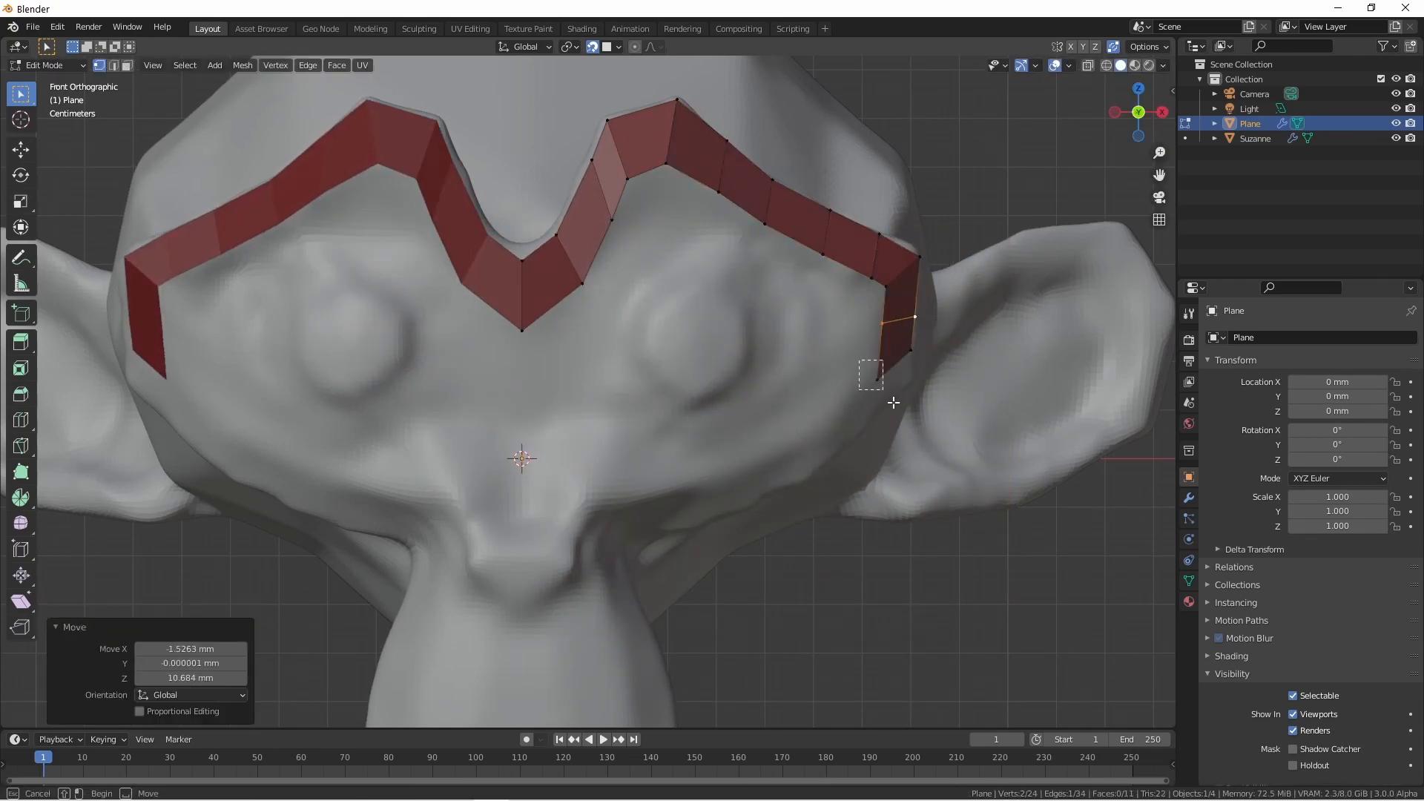
# Exit Edit Mode to view the finished red strip along Suzanne's brow.
pyautogui.press('Tab')
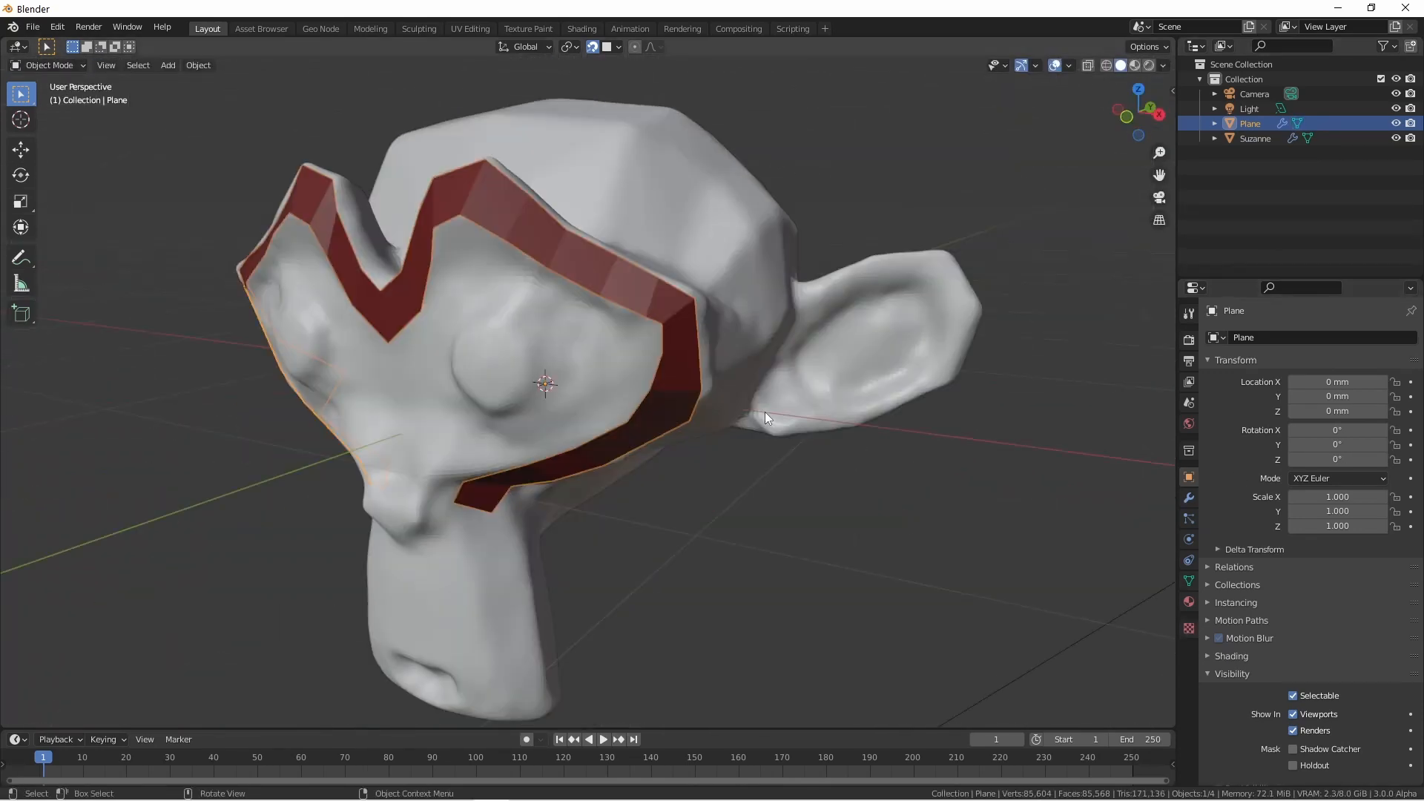